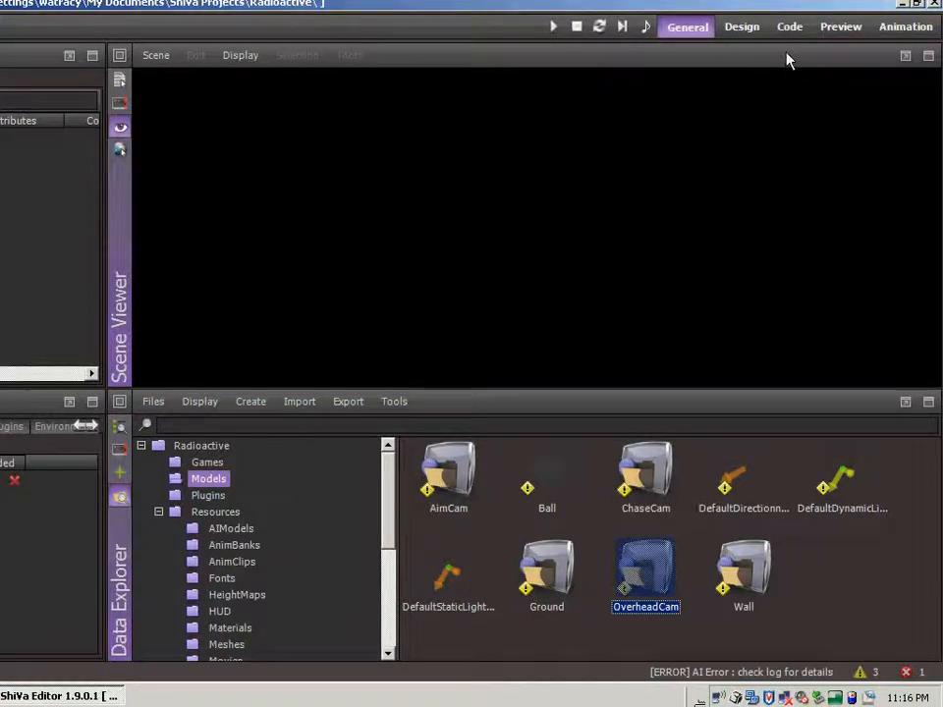
# Switch to the Code layout to edit the AimCamAI onEnterFrame handler
pyautogui.click(790, 26)
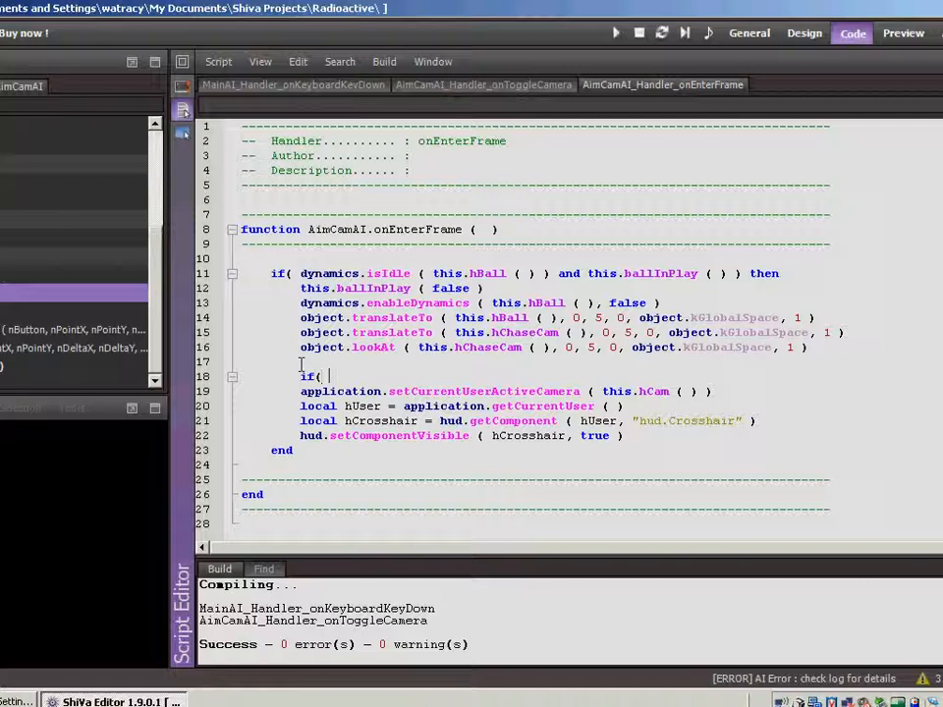
# Wrap the camera switch and crosshair lines in 'if( not this.bOverhead ( ) ) then … end'
pyautogui.write('not')
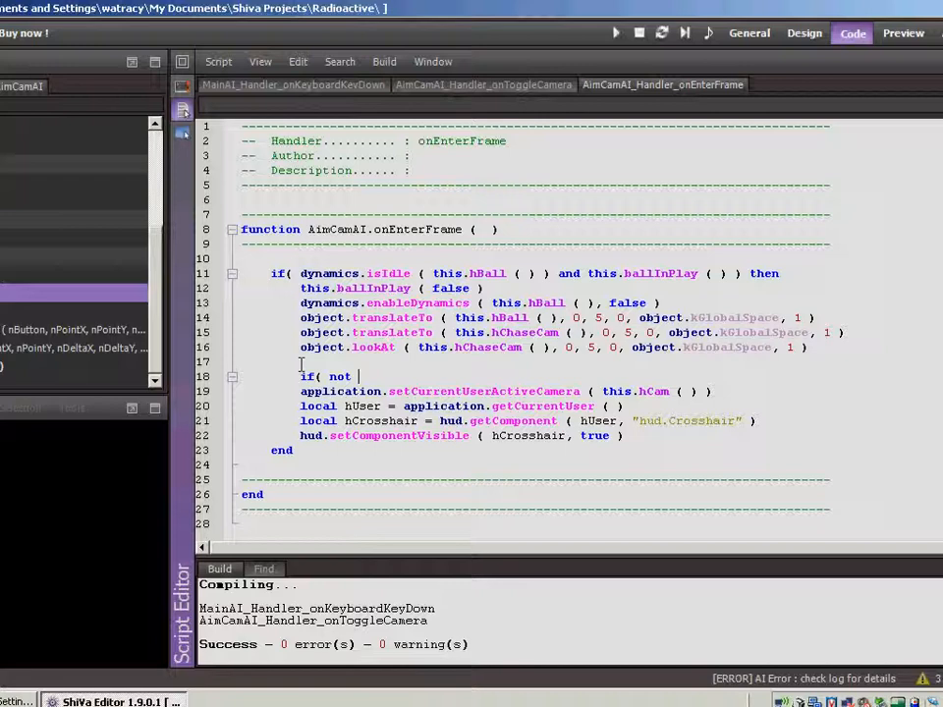
pyautogui.write('this')
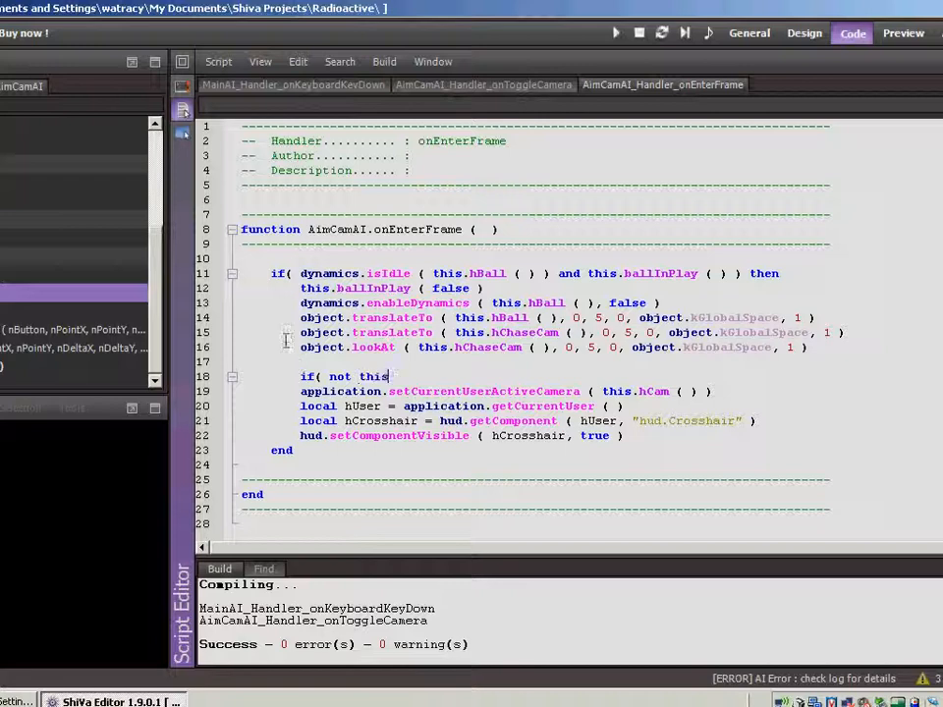
pyautogui.write('.bOverhead ( ) )')
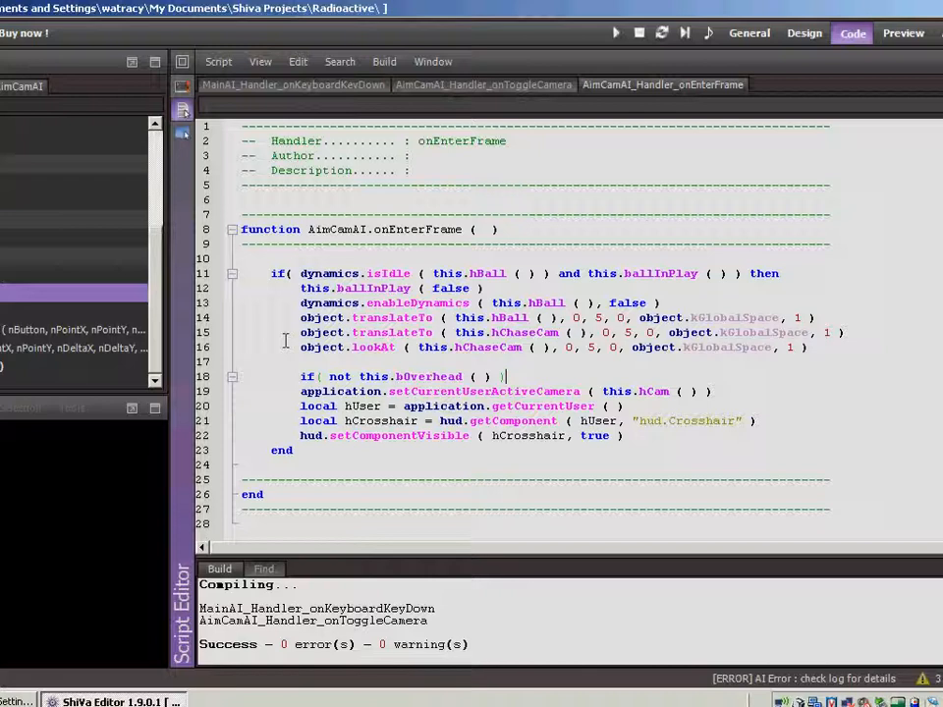
pyautogui.write('then')
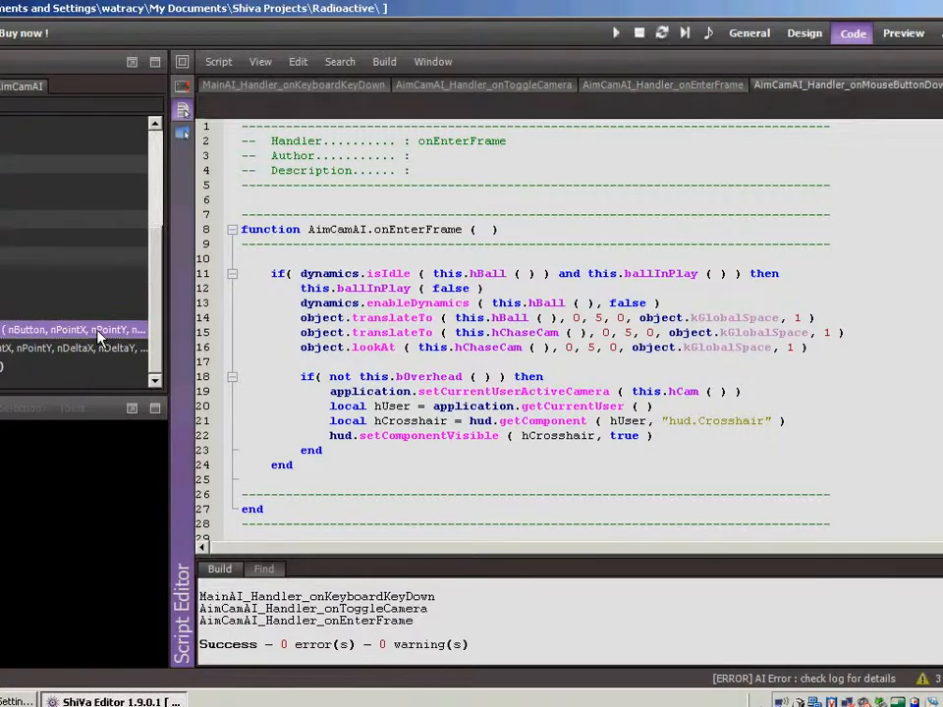
# Guard setCurrentUserActiveCamera(this.hChaseCam) in onMouseButtonDown with 'if( not this.bOverhead ( ) ) then … end'
pyautogui.click(847, 85)
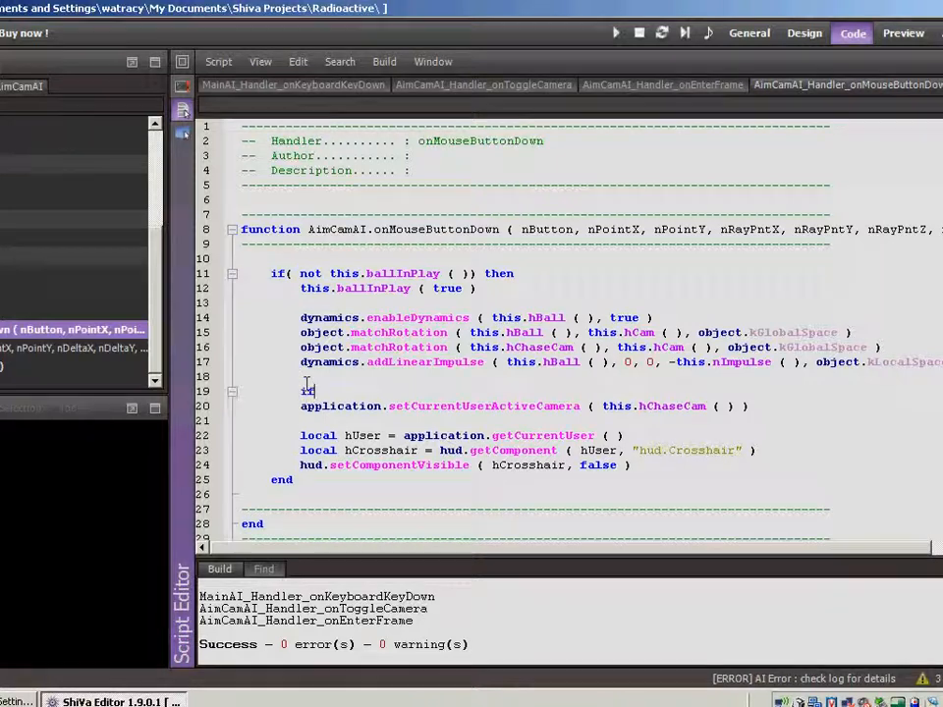
pyautogui.write('(')
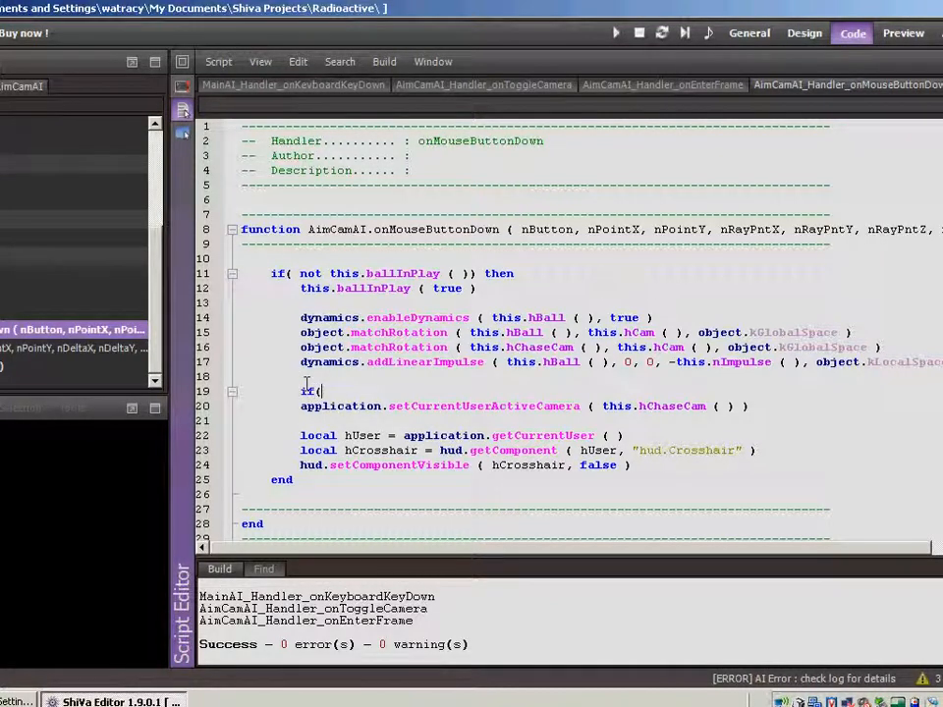
pyautogui.write('not this')
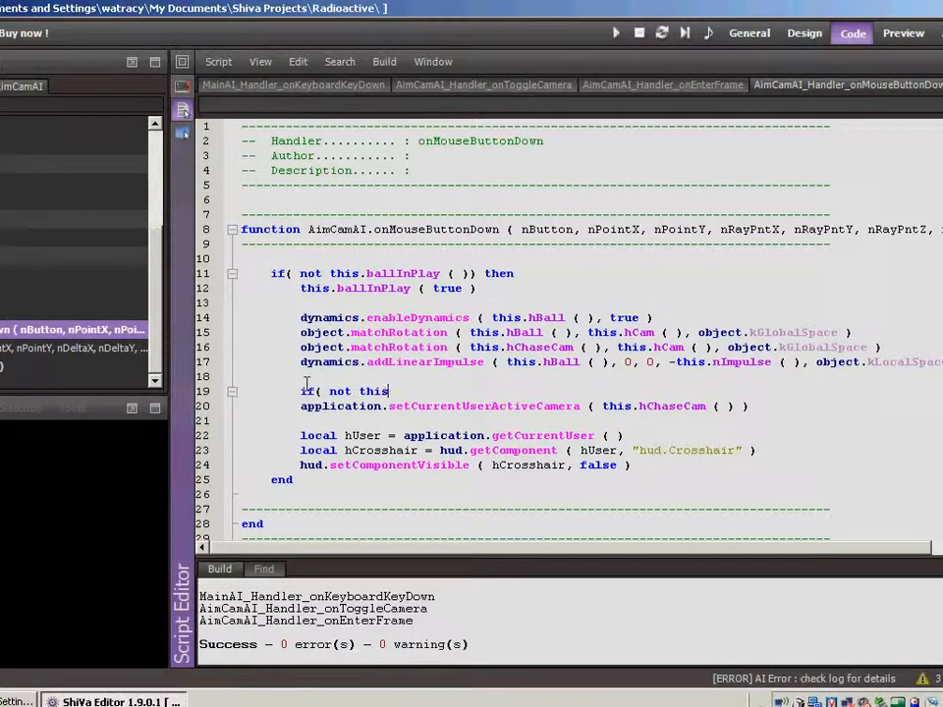
pyautogui.write('.bOverhead ( )')
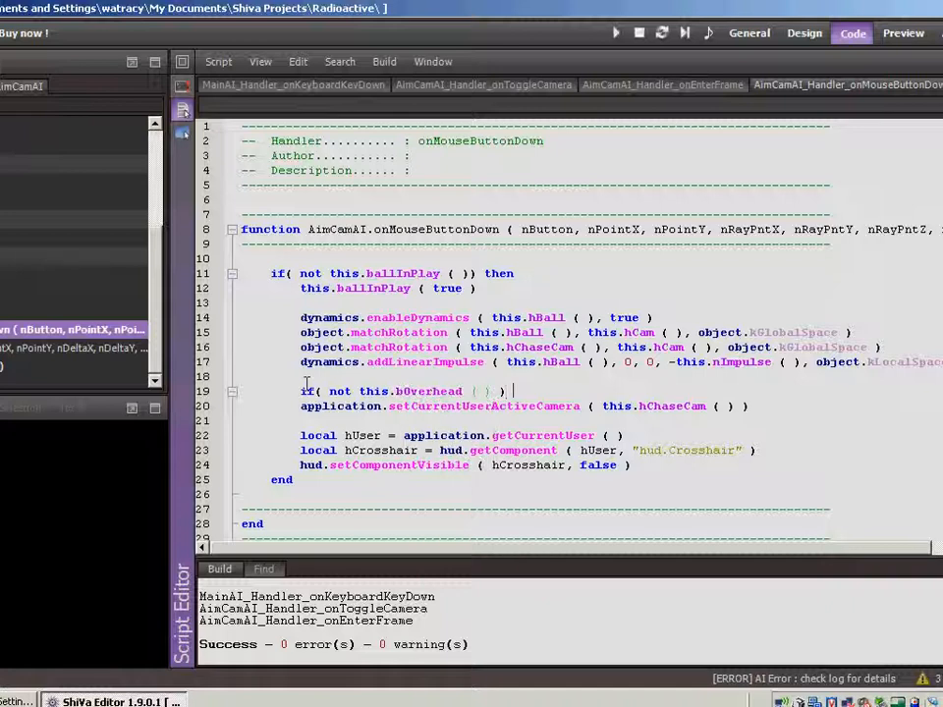
pyautogui.write('then')
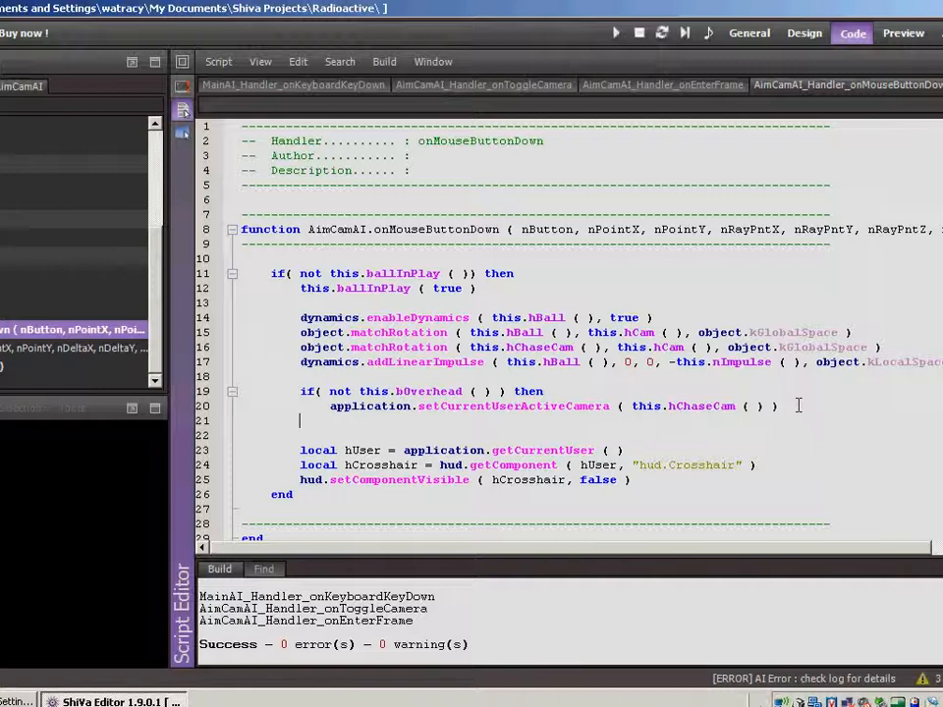
pyautogui.write('e')
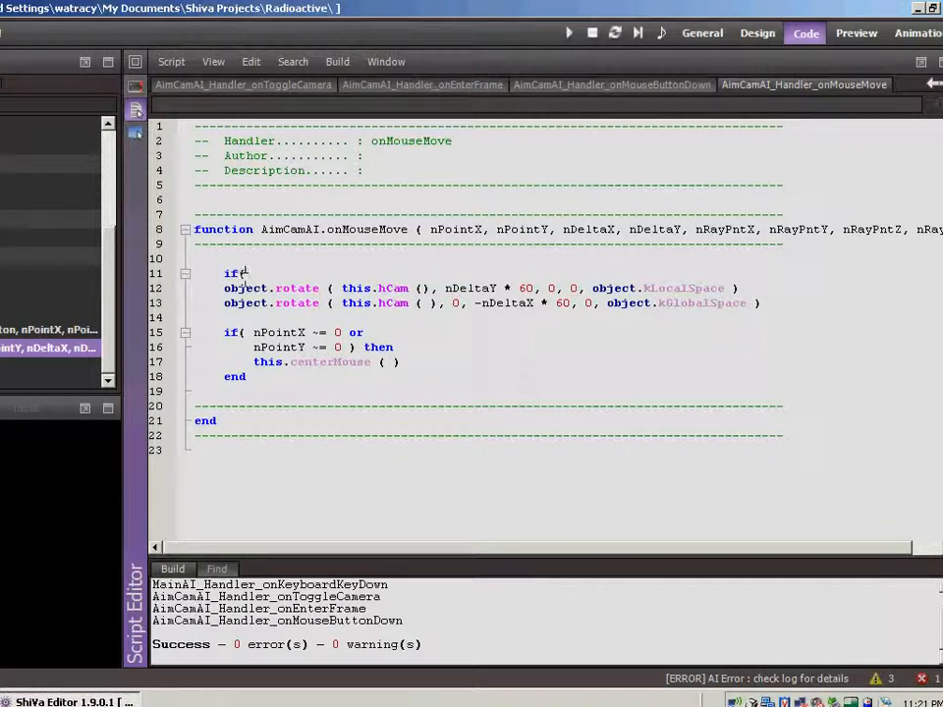
# Add an 'if( not this.bOverhead ( ) …' condition around the two object.rotate calls in onMouseMove
pyautogui.click(245, 273)
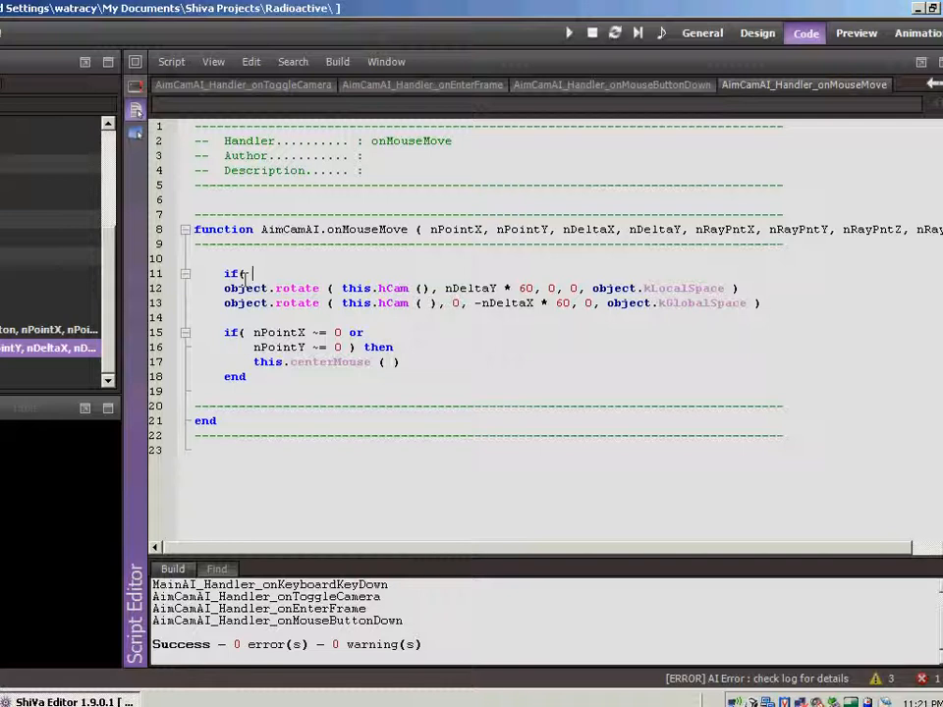
pyautogui.write('not')
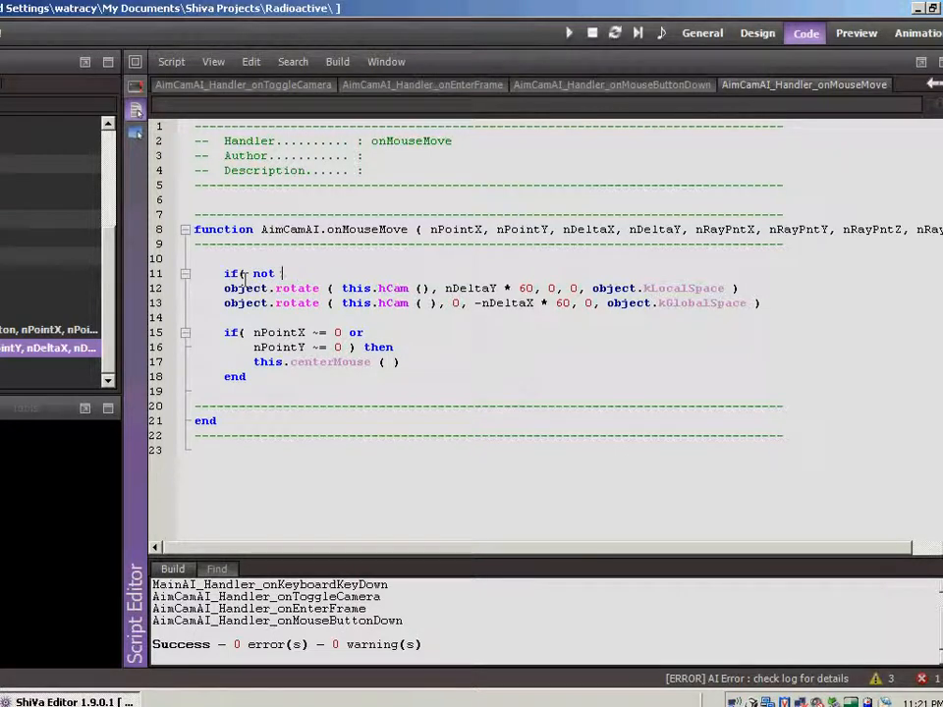
pyautogui.write('this.bOverhead ( )')
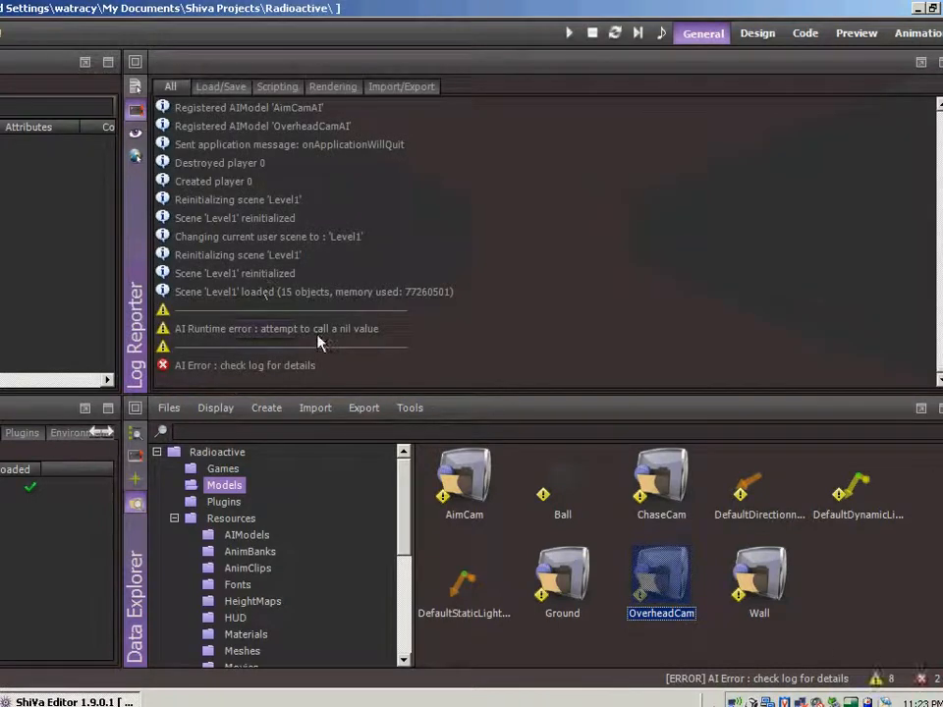
# After checking the nil-value error, add the missing 'then' in onMouseMove, stop the game and return to the General layout
pyautogui.click(805, 32)
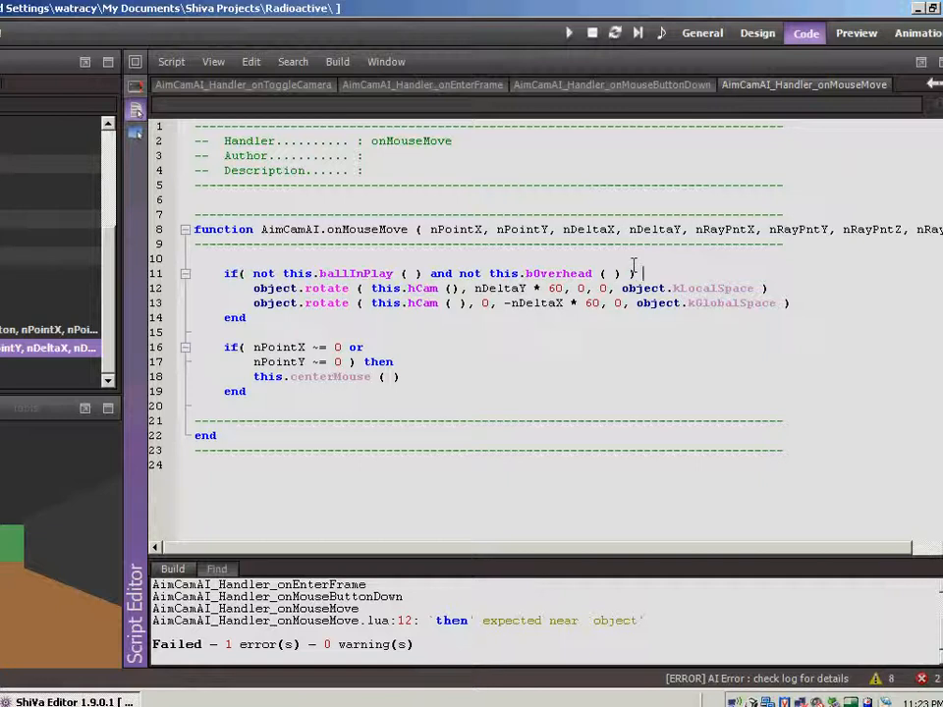
pyautogui.write('then')
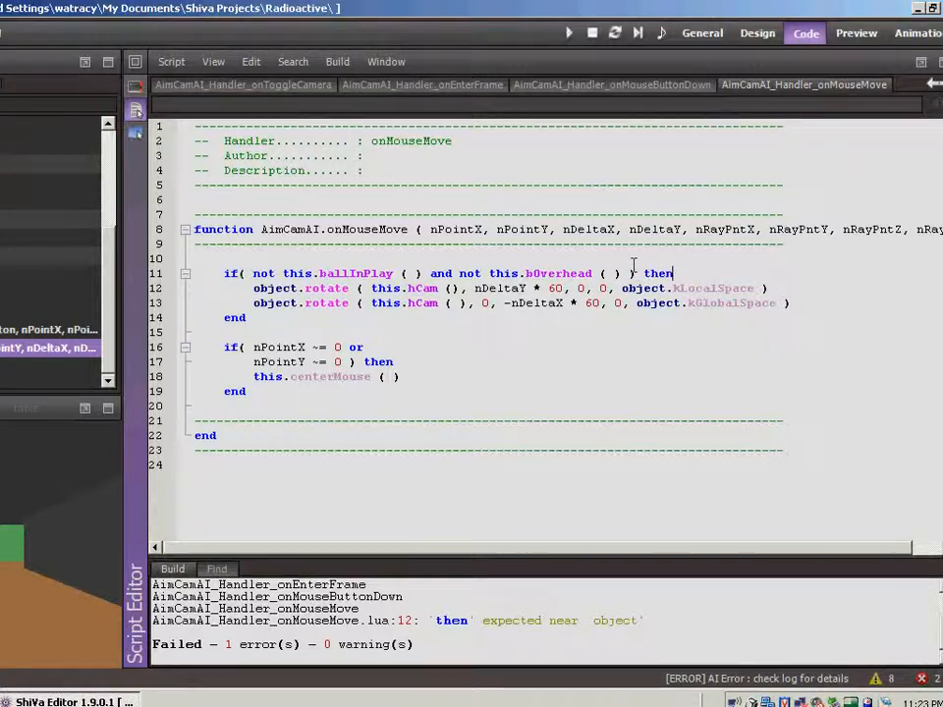
pyautogui.click(614, 32)
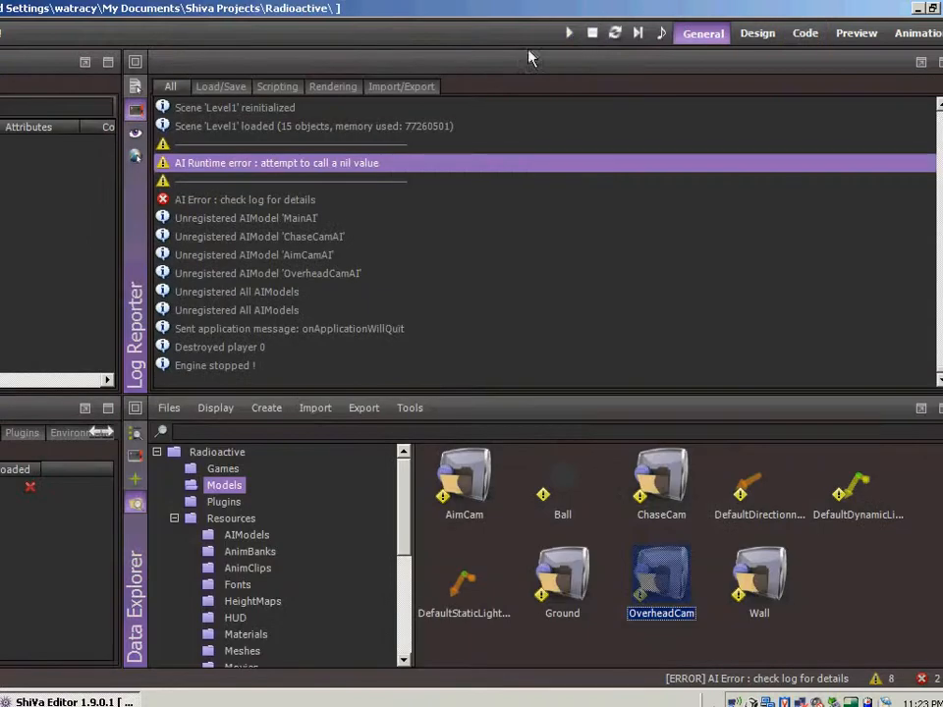
pyautogui.click(568, 33)
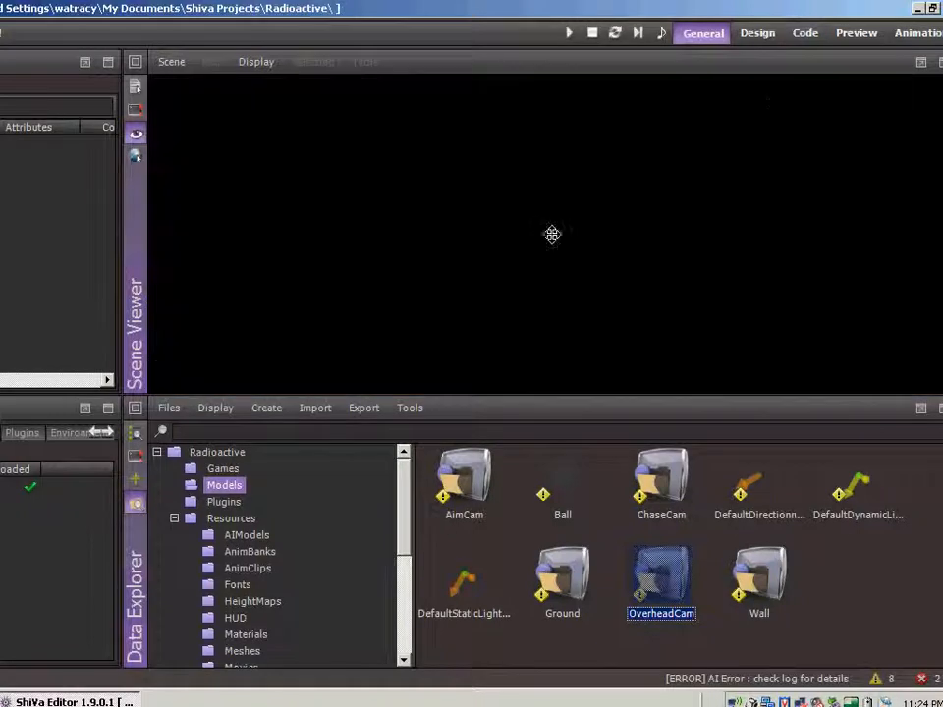
# In onToggleCamera, add an inner if with an else branch assigning application.getCurrentUserSceneTaggedObject("AimCam")
pyautogui.click(804, 32)
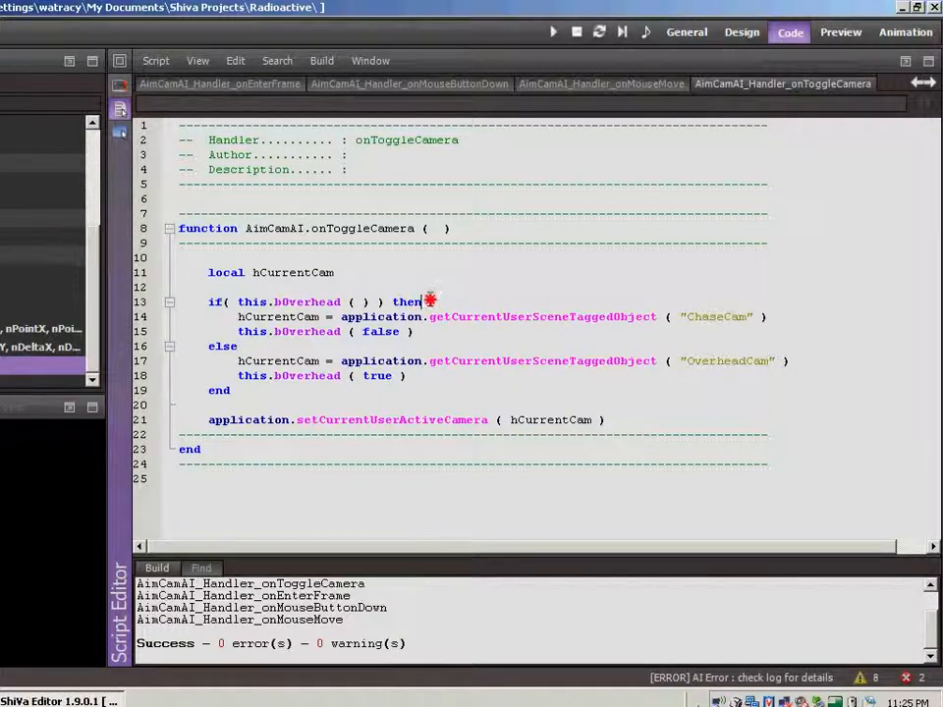
pyautogui.click(425, 301)
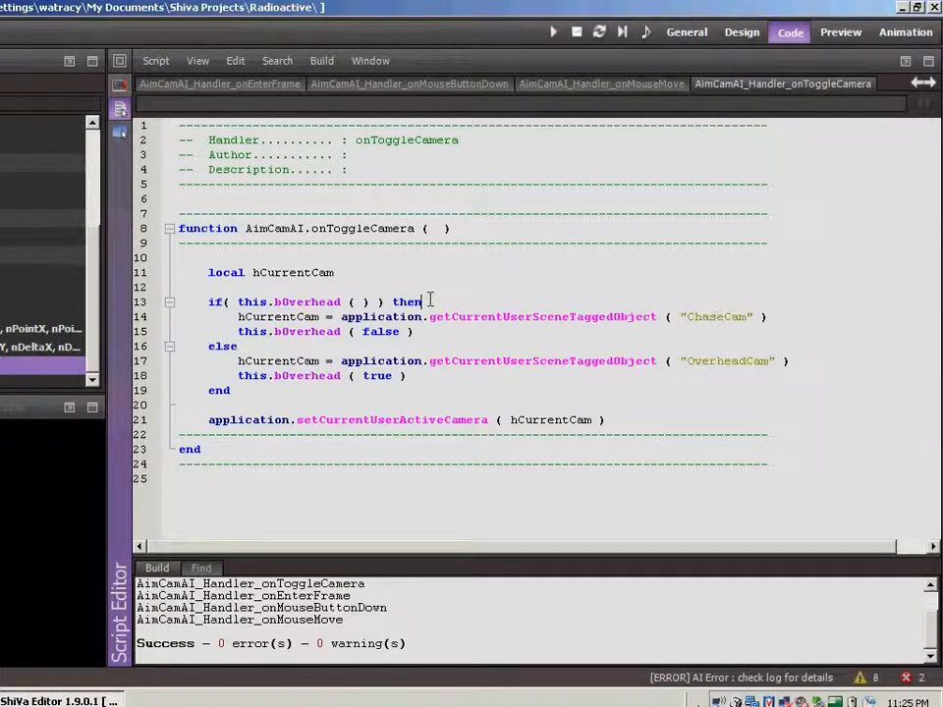
pyautogui.press('enter')
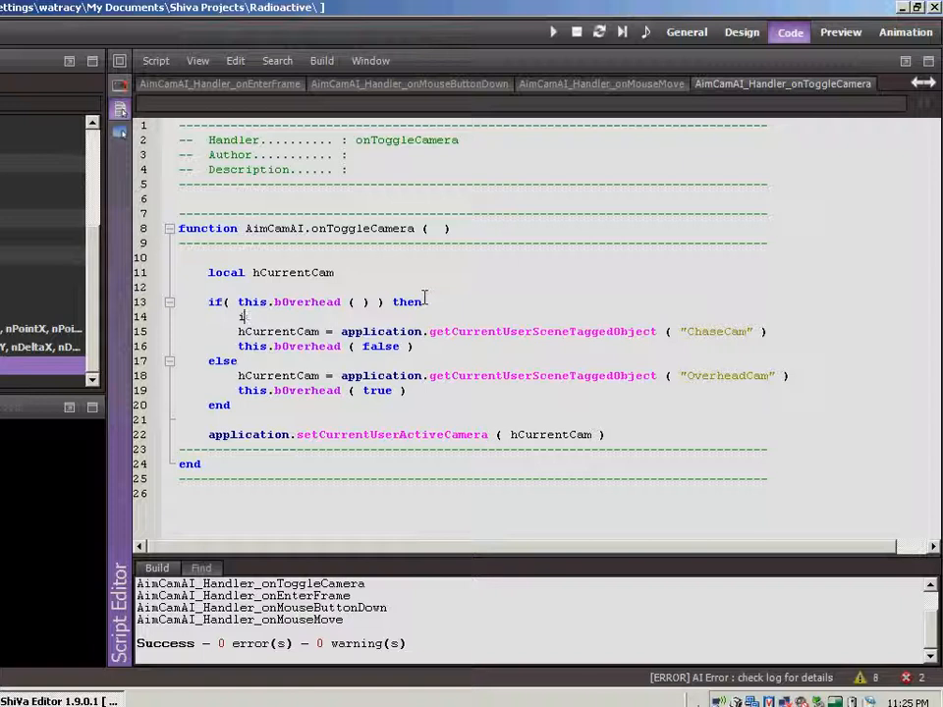
pyautogui.write('if( i')
pyautogui.write('e')
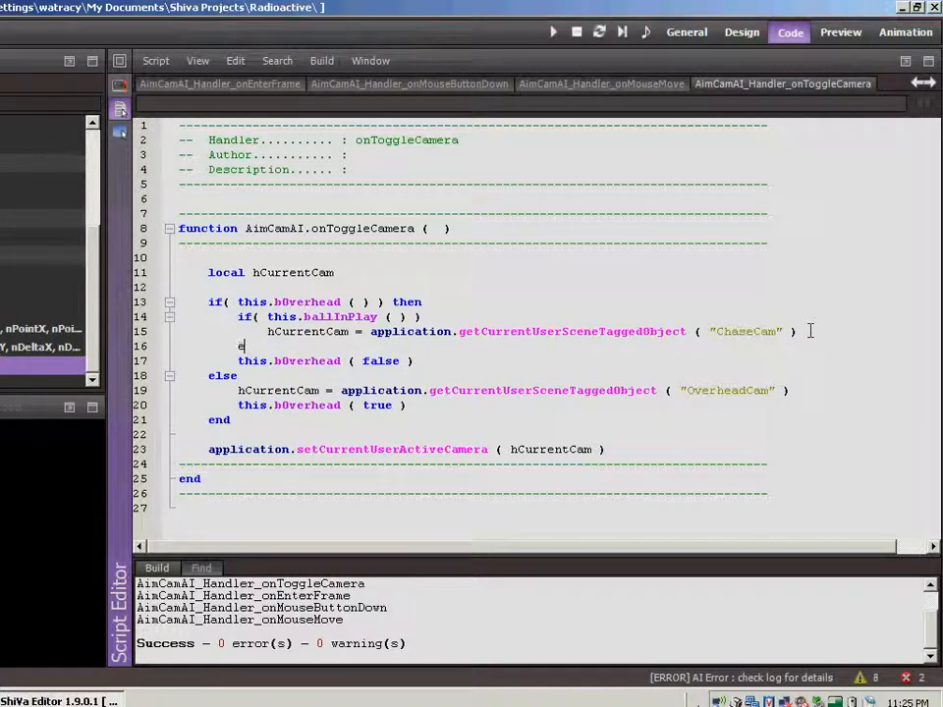
pyautogui.write('lse')
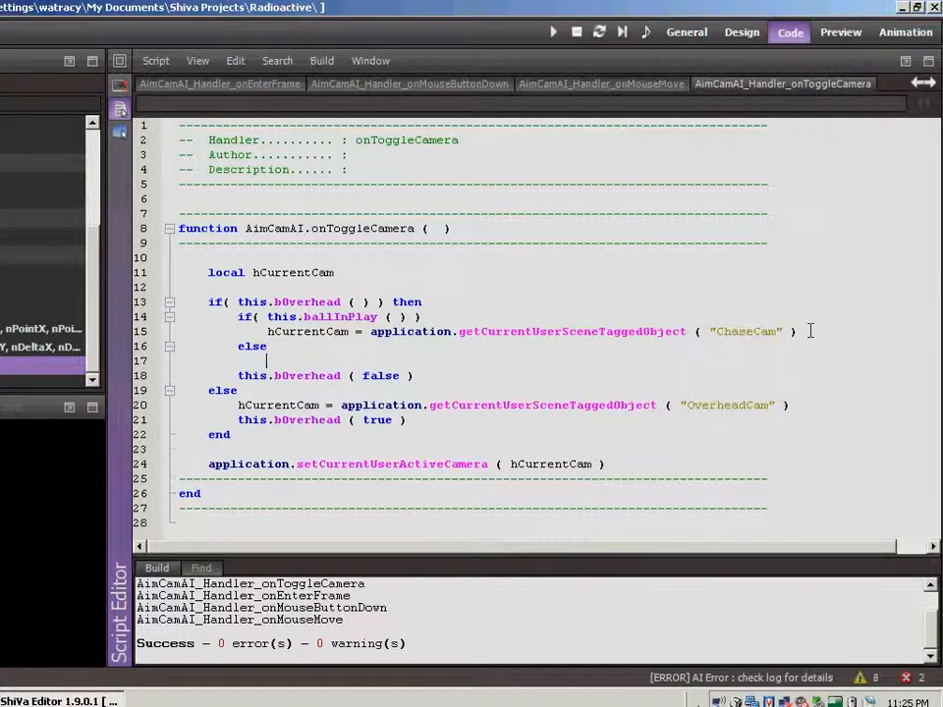
pyautogui.write('h')
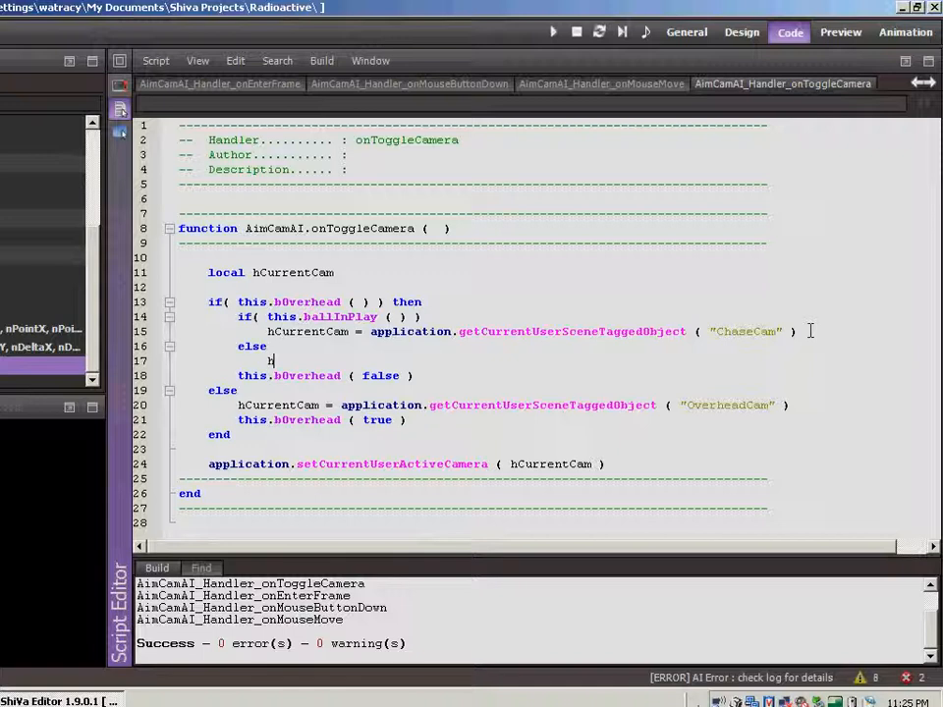
pyautogui.write('CurrentCam =')
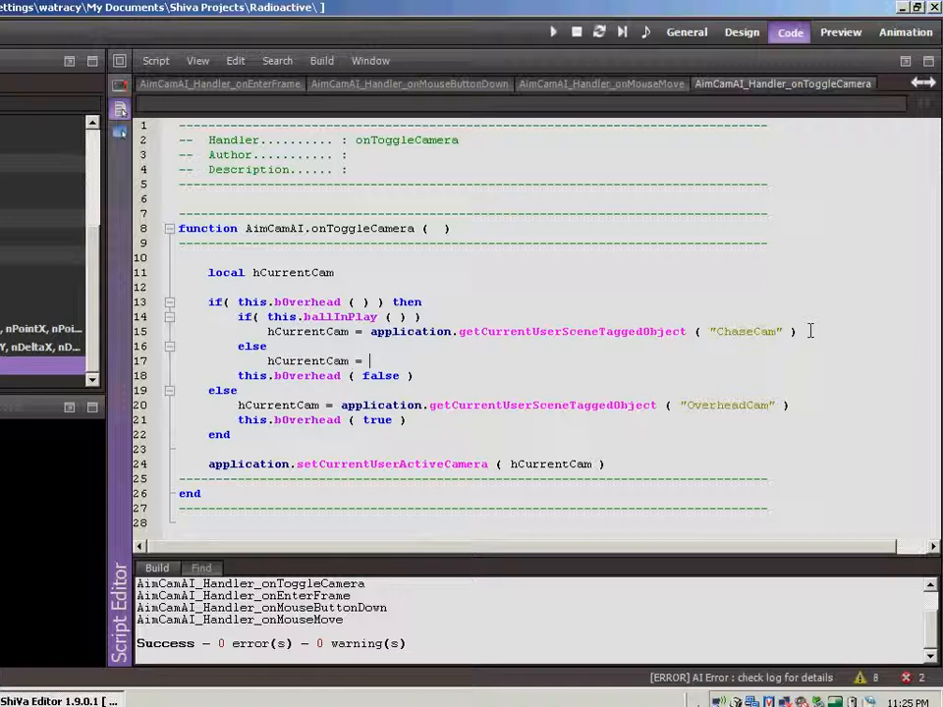
pyautogui.write('application.getCurrentUserSceneTaggedObject ( g')
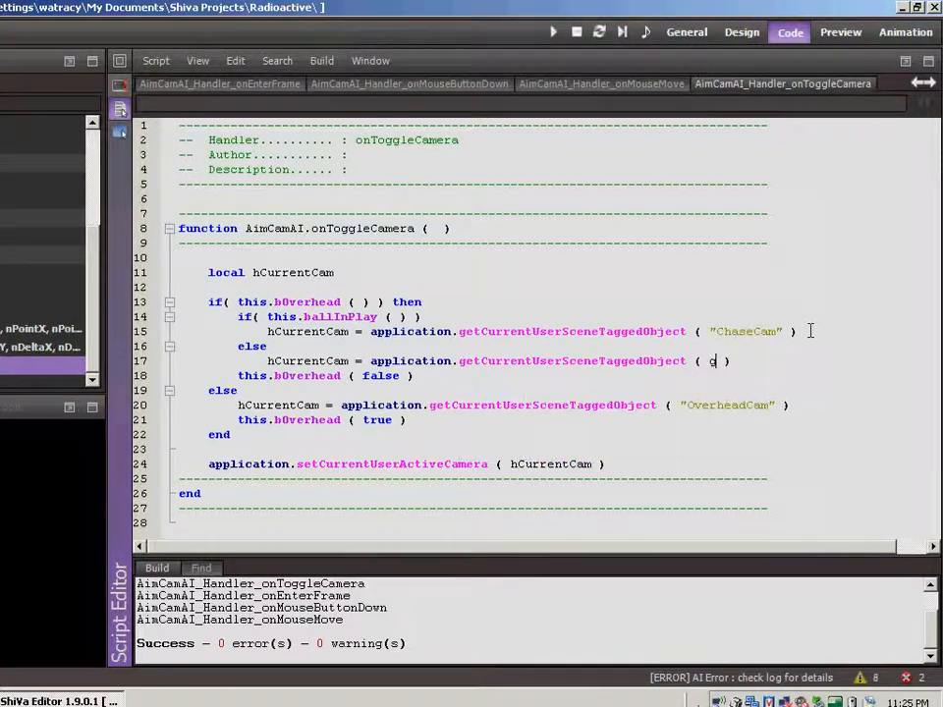
pyautogui.write('AimCam"')
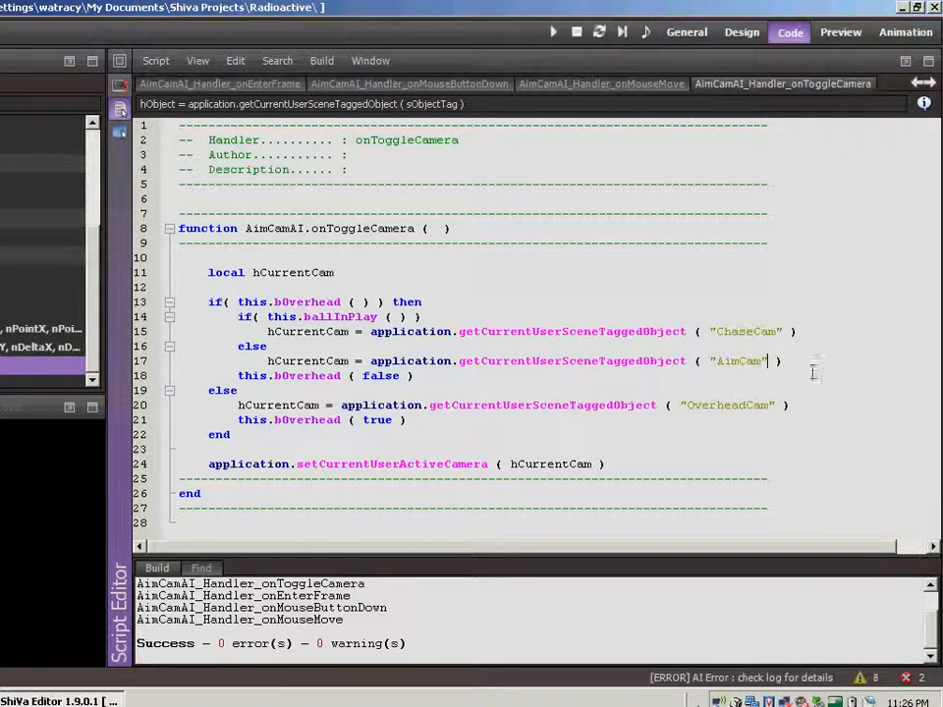
# Close the nested if with 'end' and the missing 'then', then rebuild the script
pyautogui.write('c')
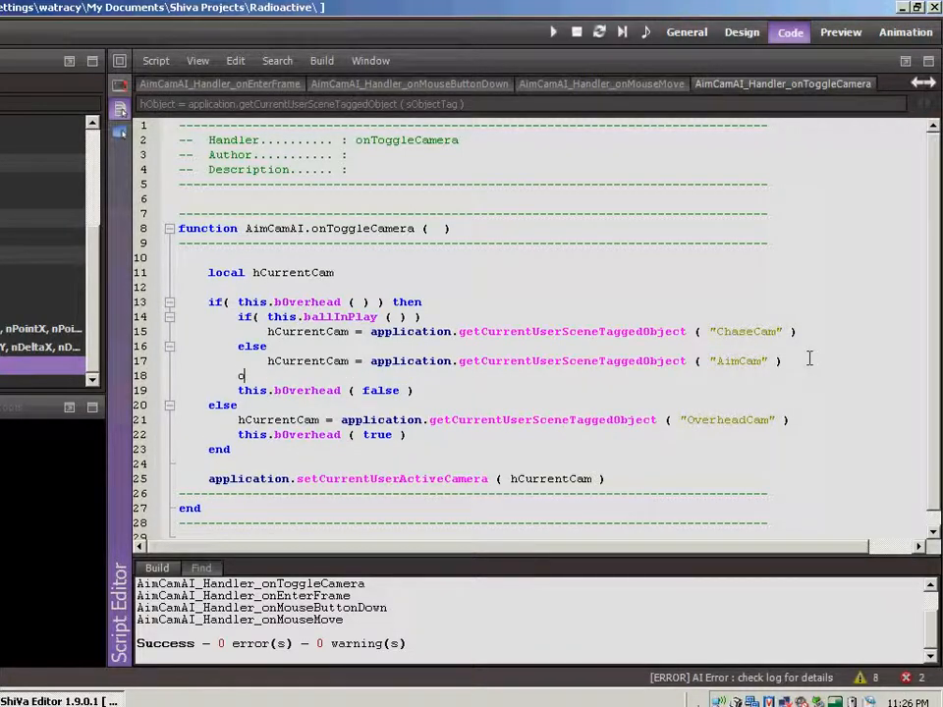
pyautogui.write('nd')
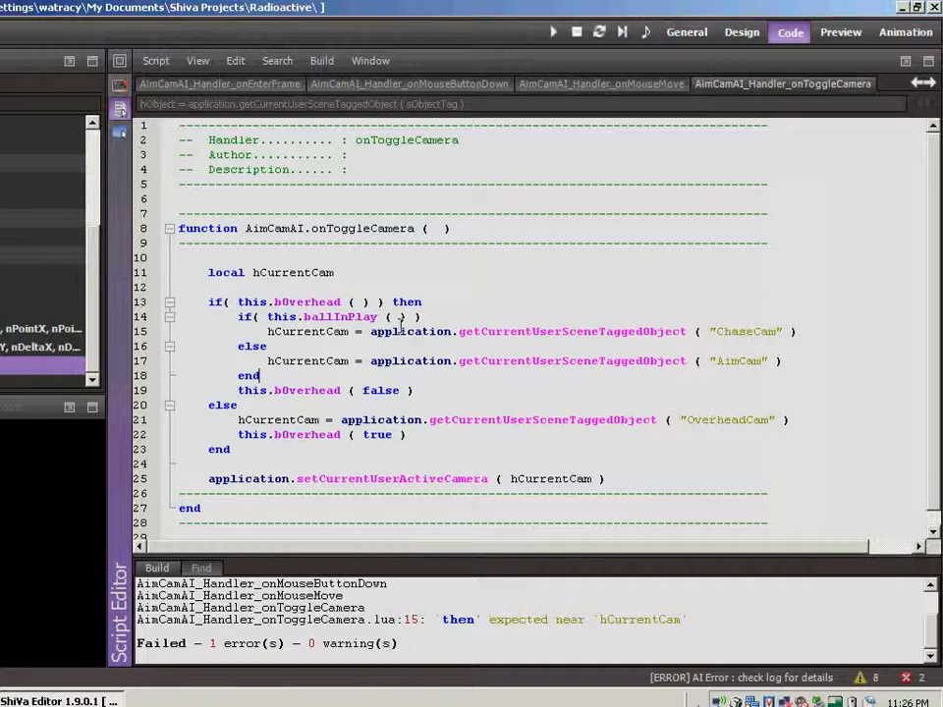
pyautogui.write('thi')
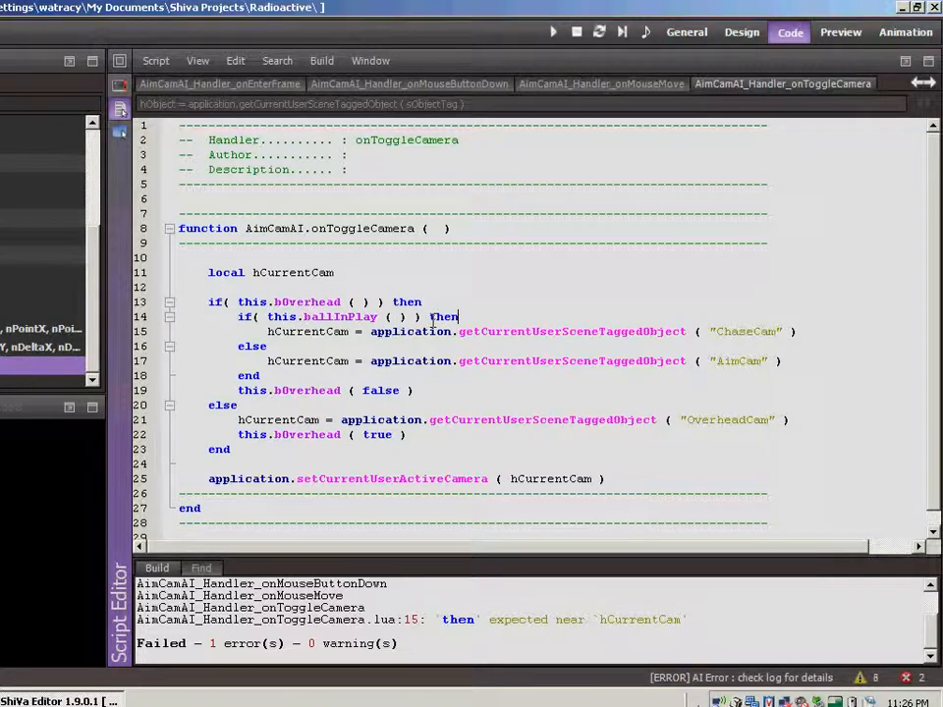
pyautogui.click(686, 32)
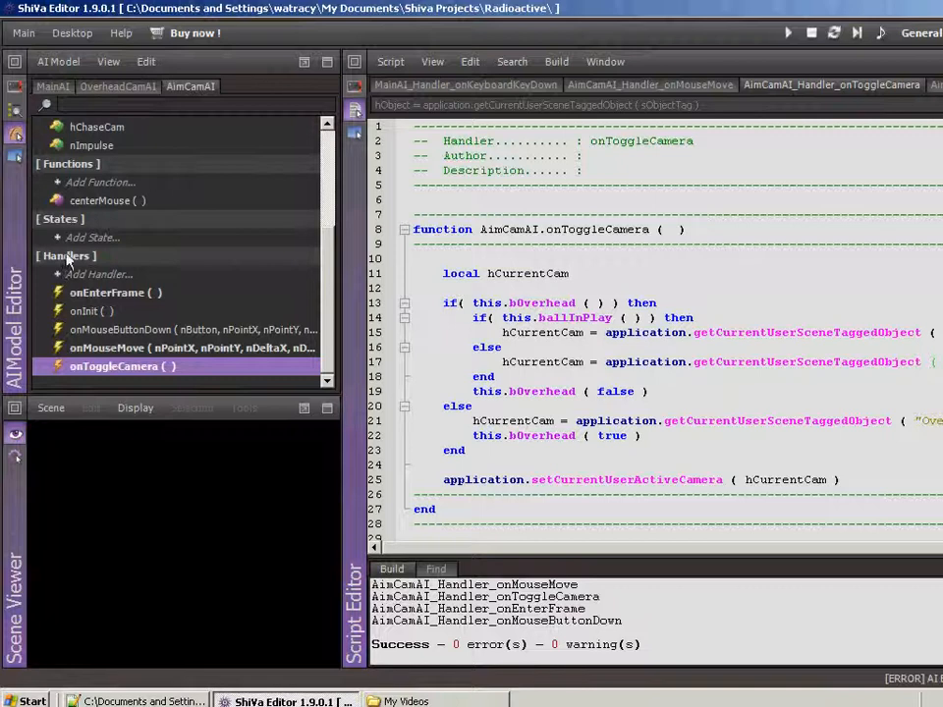
# Add a function named setCrosshairVisibility to AimCamAI and reopen onMouseButtonDown's script
pyautogui.click(102, 182)
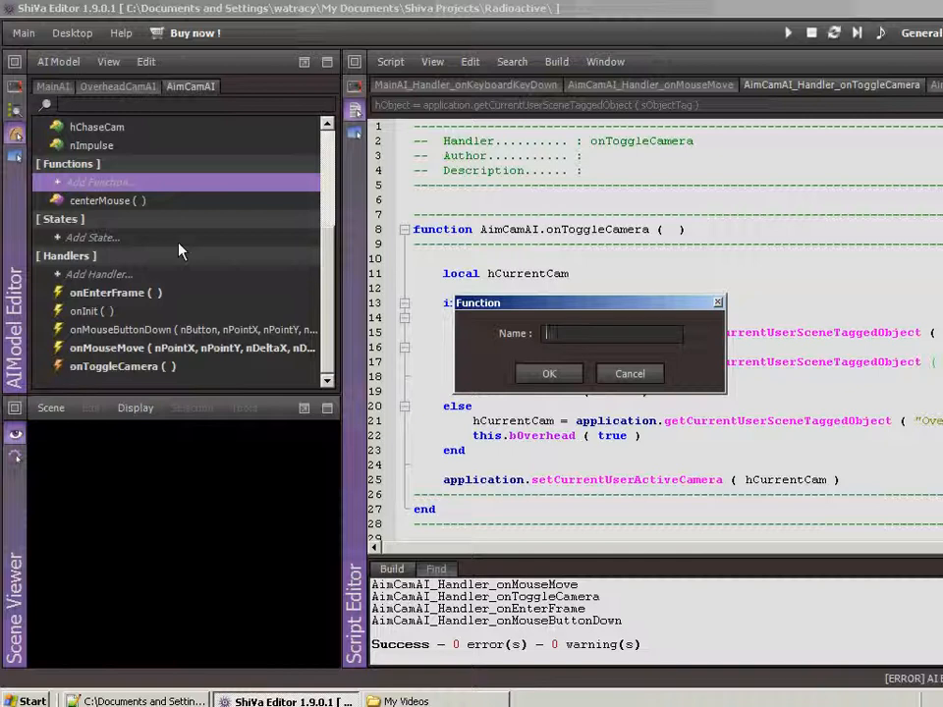
pyautogui.write('sec')
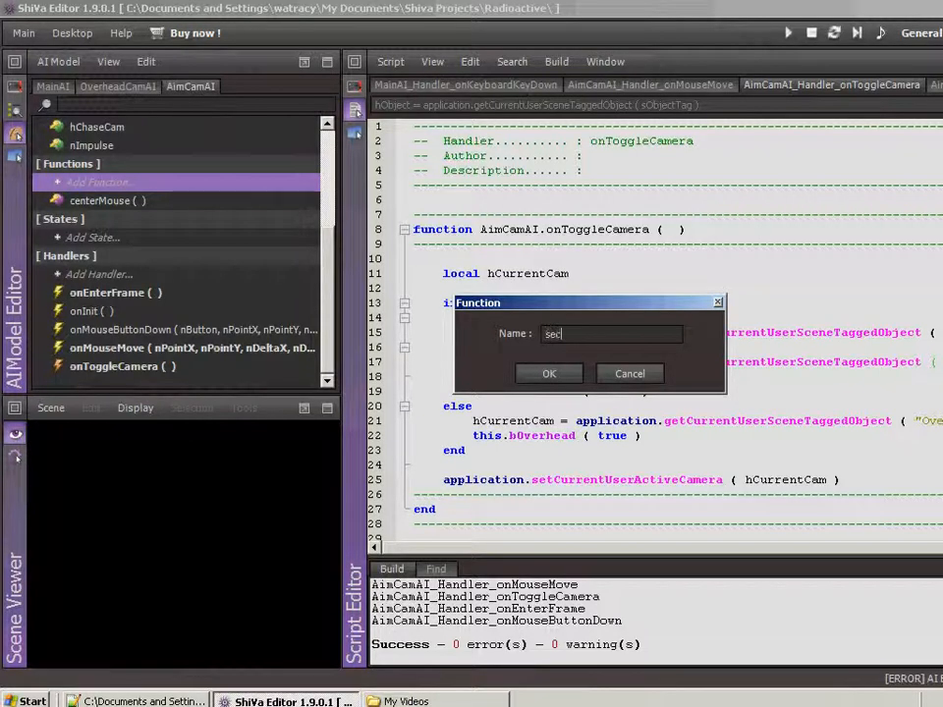
pyautogui.write('setCres')
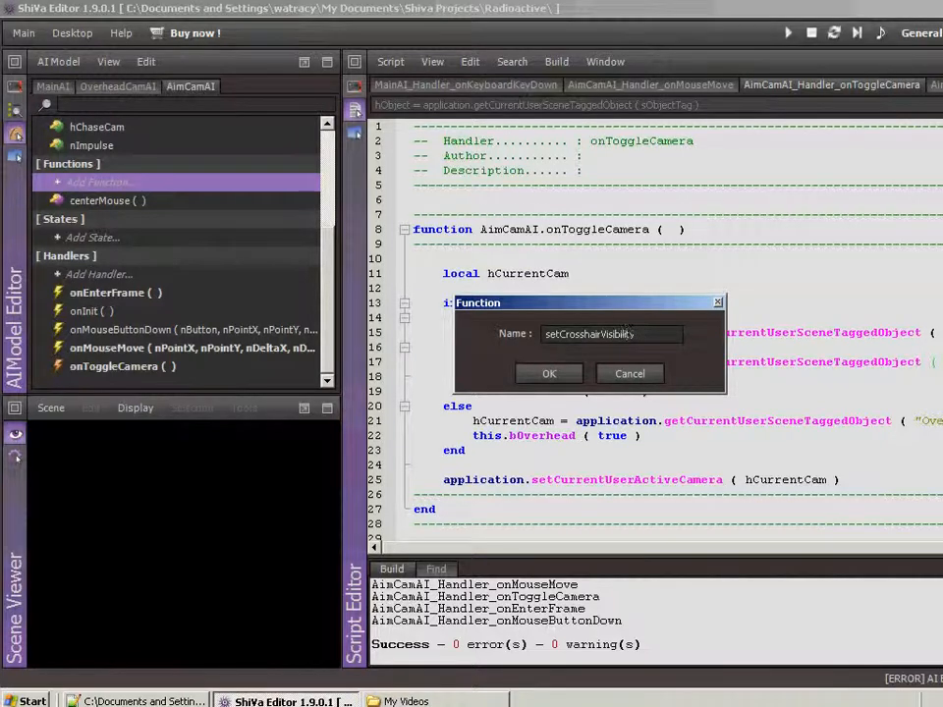
pyautogui.click(549, 374)
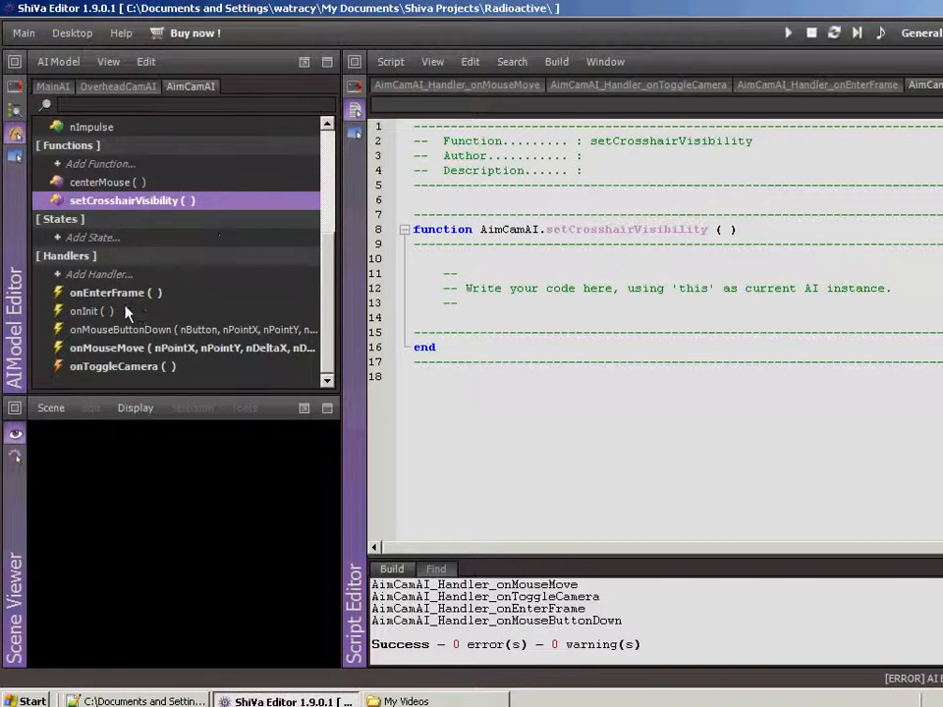
pyautogui.click(132, 348)
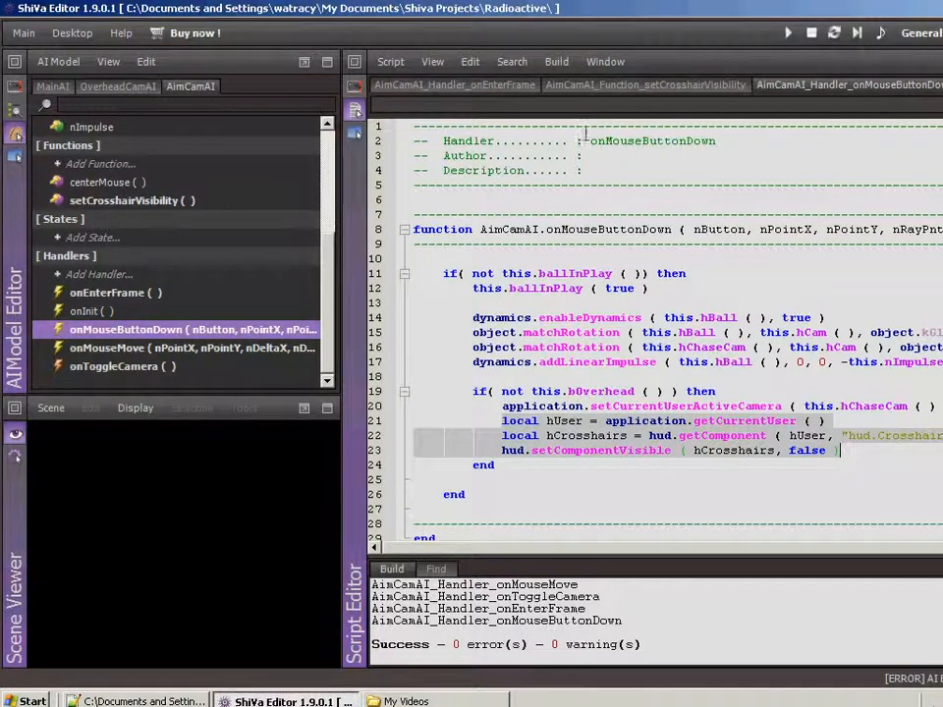
# Give setCrosshairVisibility a 'visible' parameter and the getCurrentUser/getComponent/setComponentVisible lines using visible
pyautogui.click(130, 200)
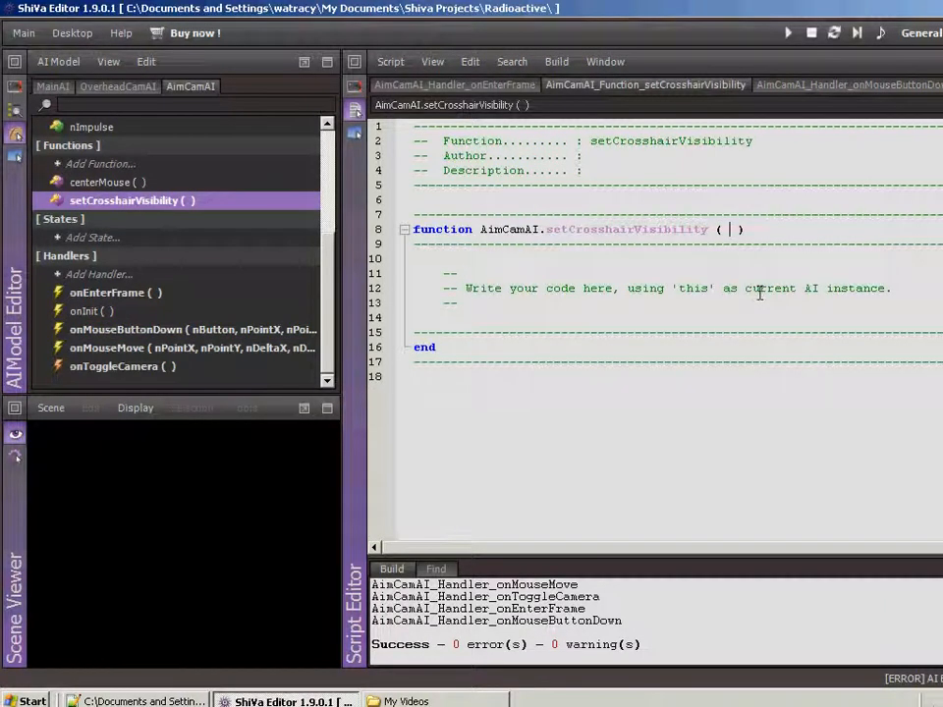
pyautogui.write('visibi')
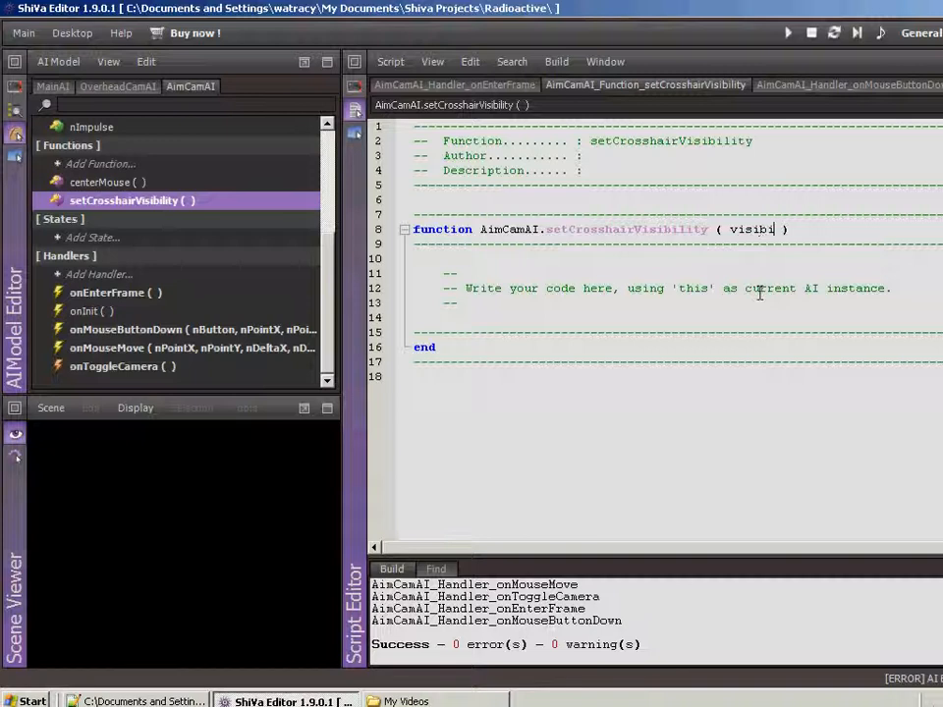
pyautogui.write('e')
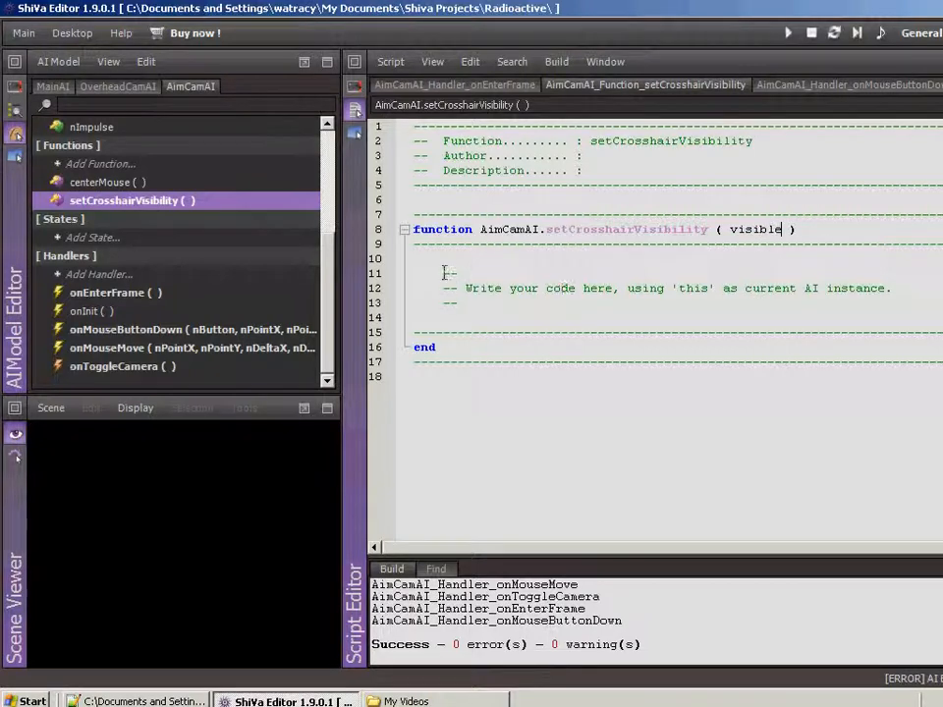
pyautogui.write('local hUser = application.getCurrentUser ( )')
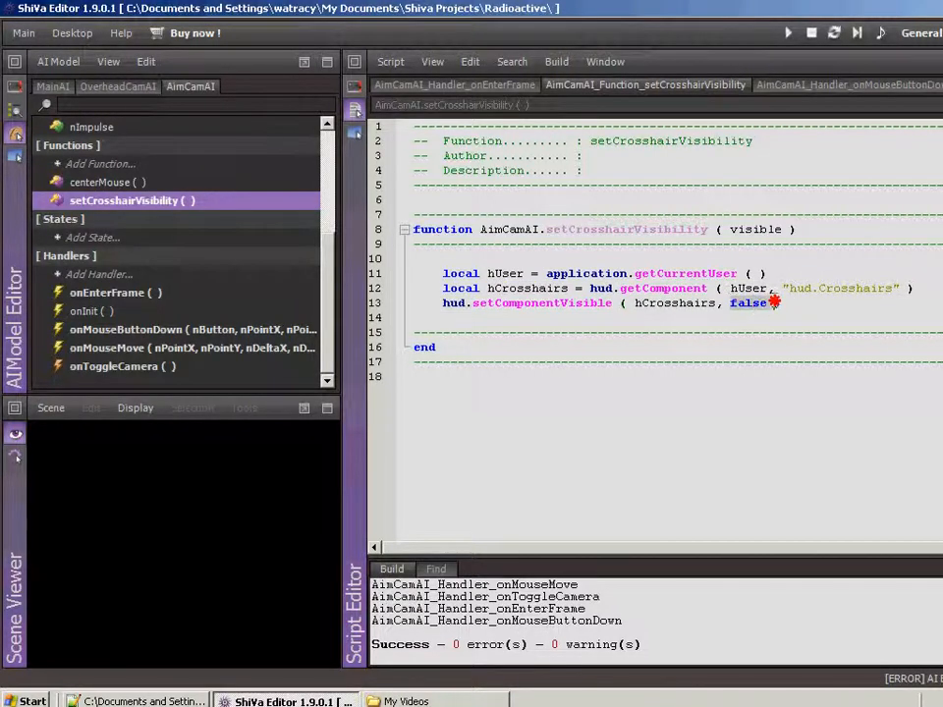
pyautogui.moveTo(767, 303)
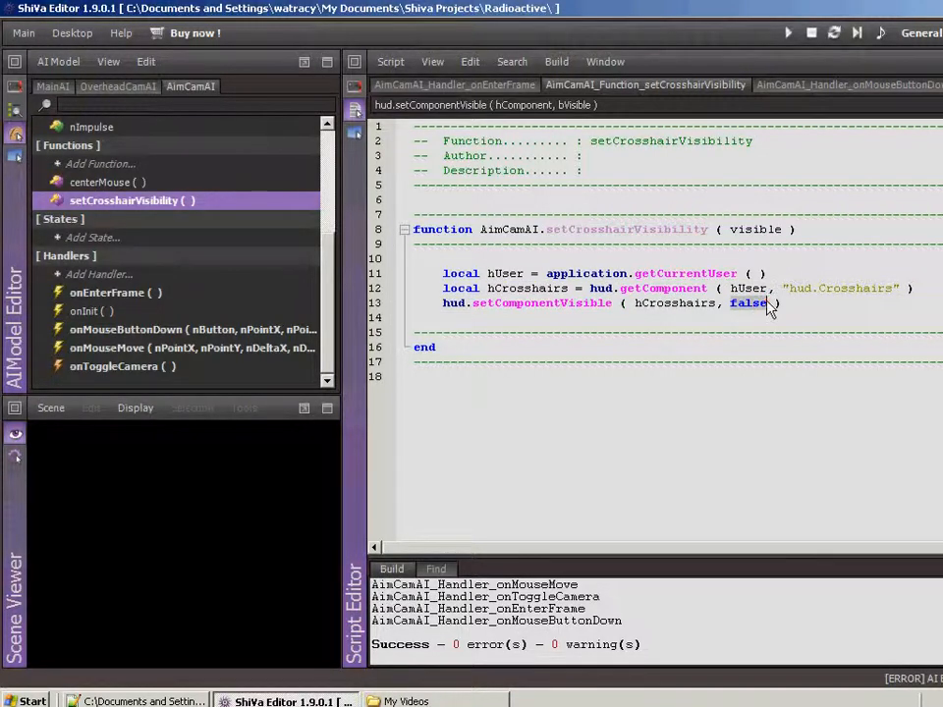
pyautogui.write('visible')
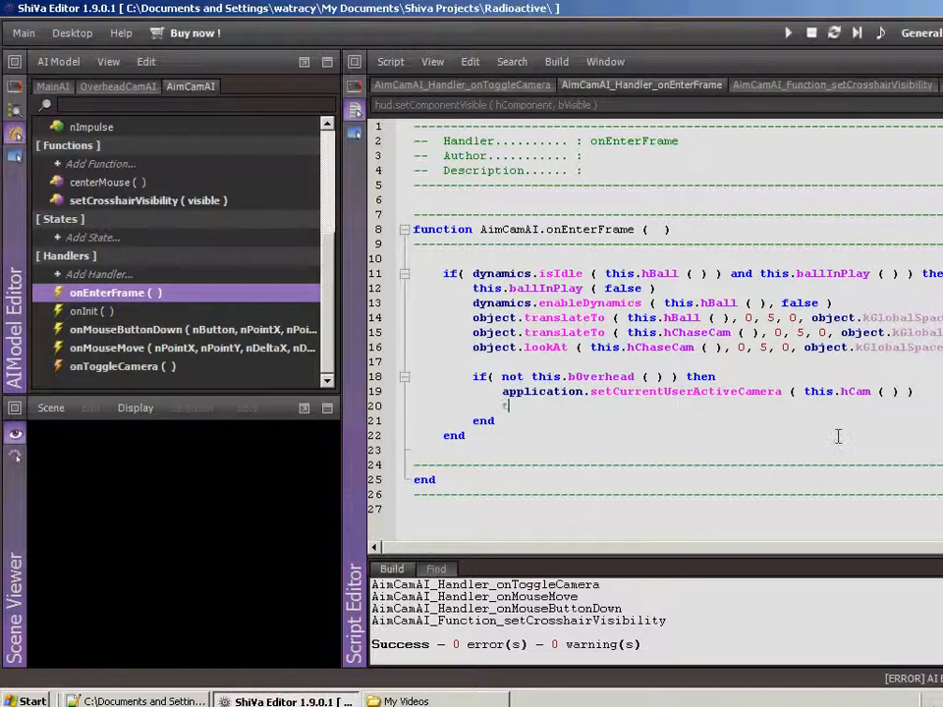
# Call this.setCrosshairVisibility ( true ) in onEnterFrame after the aim-camera switch
pyautogui.write('this.s')
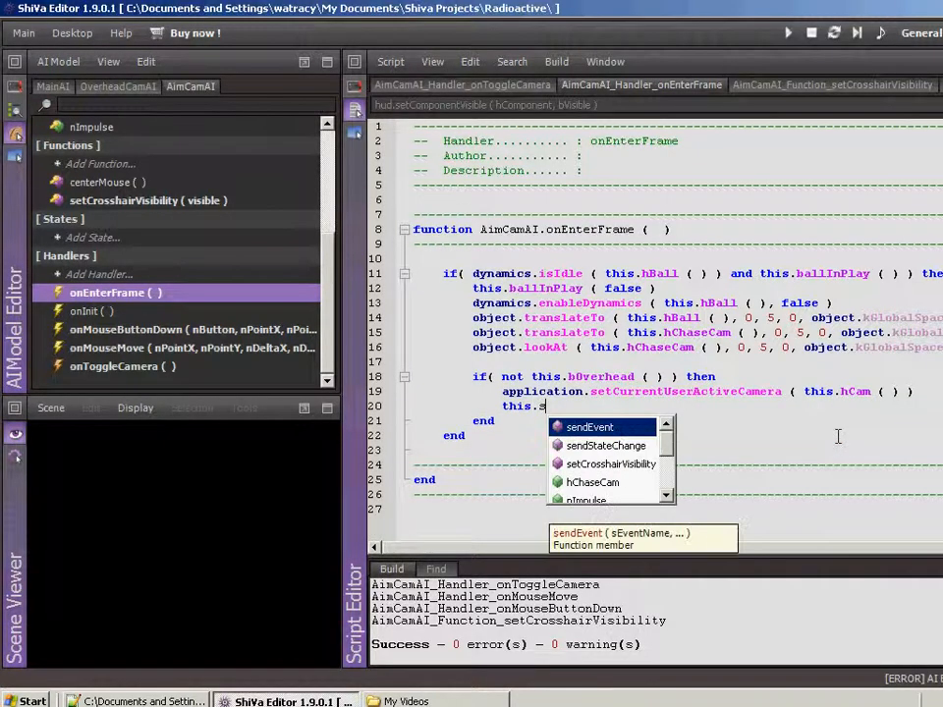
pyautogui.click(610, 464)
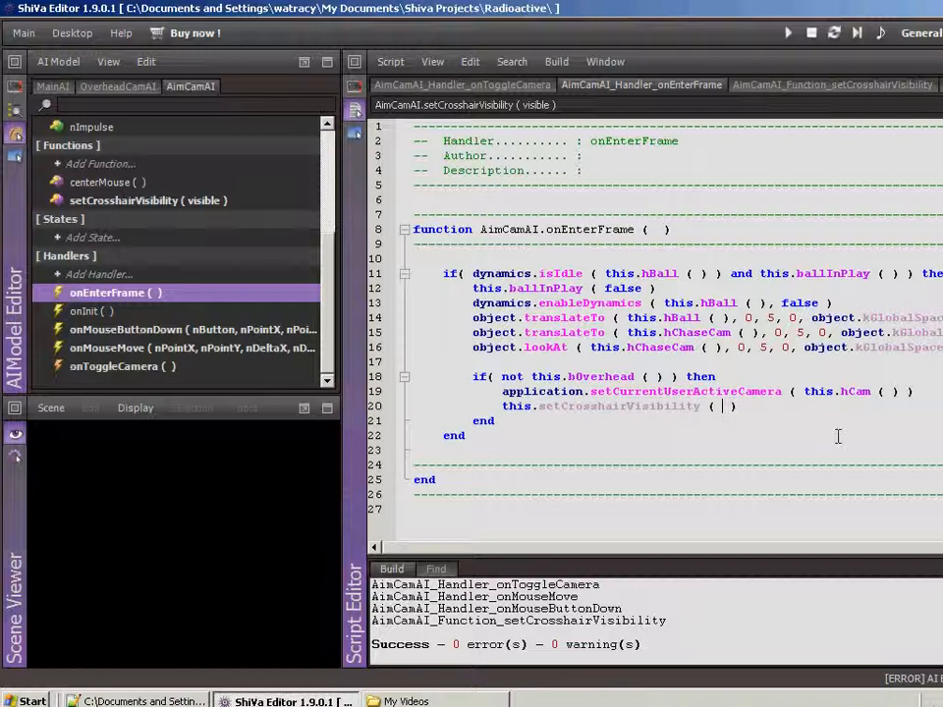
pyautogui.write('true')
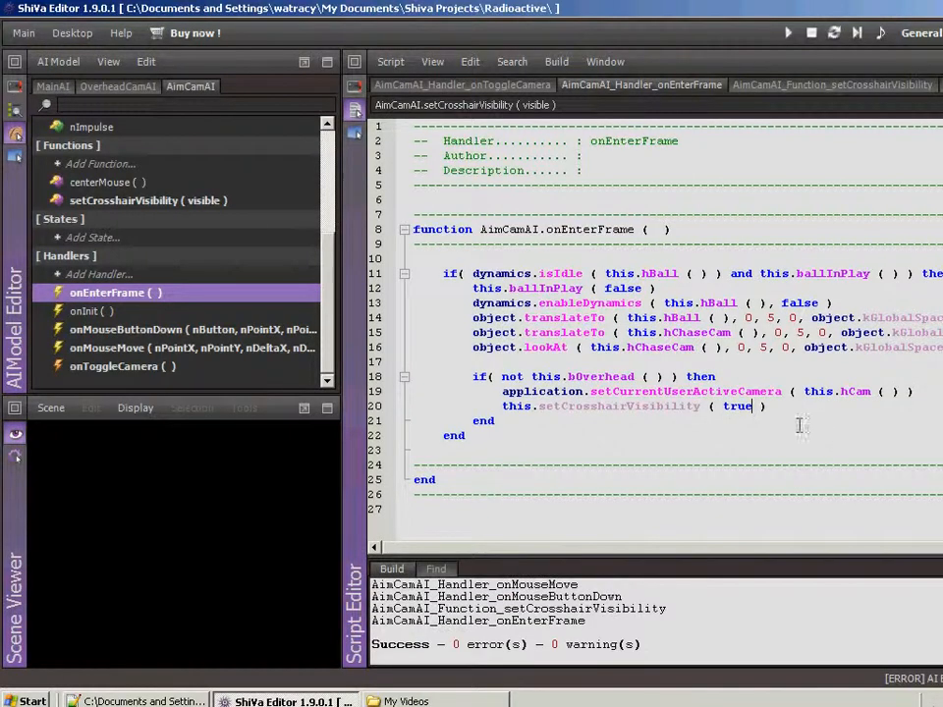
# Replace onMouseButtonDown's three crosshair-hiding lines with this.setCrosshairVisibility ( false )
pyautogui.click(192, 329)
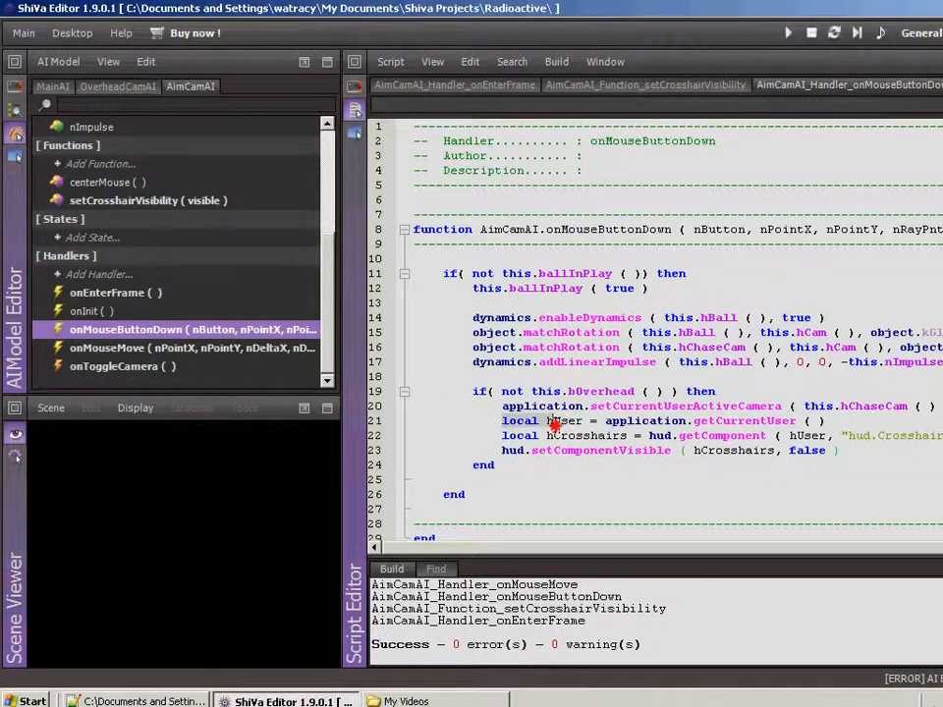
pyautogui.moveTo(555, 420); pyautogui.dragTo(840, 450)
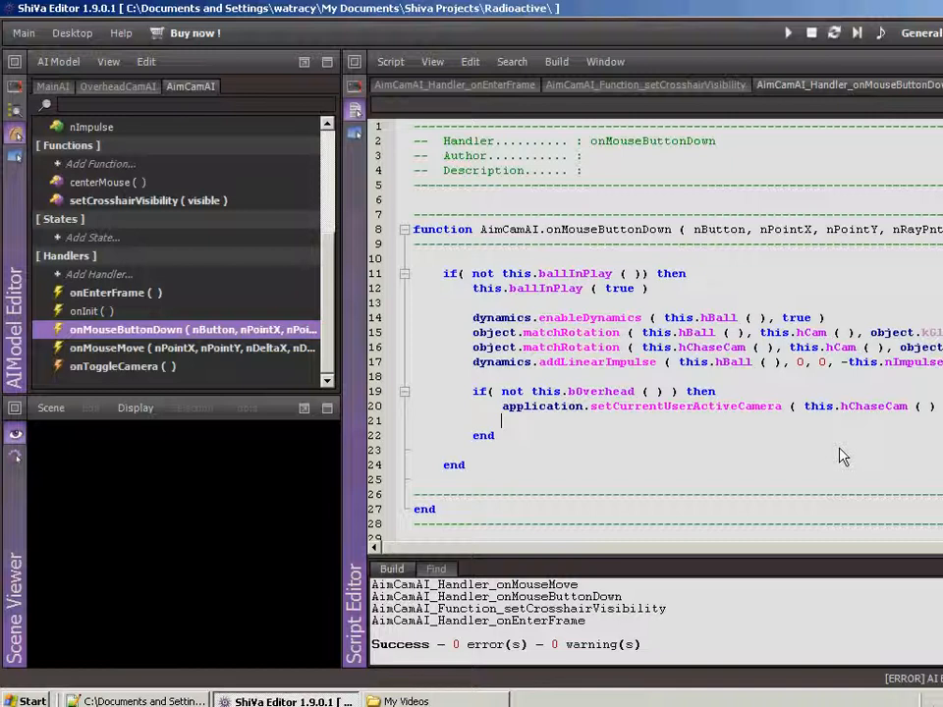
pyautogui.write('nt')
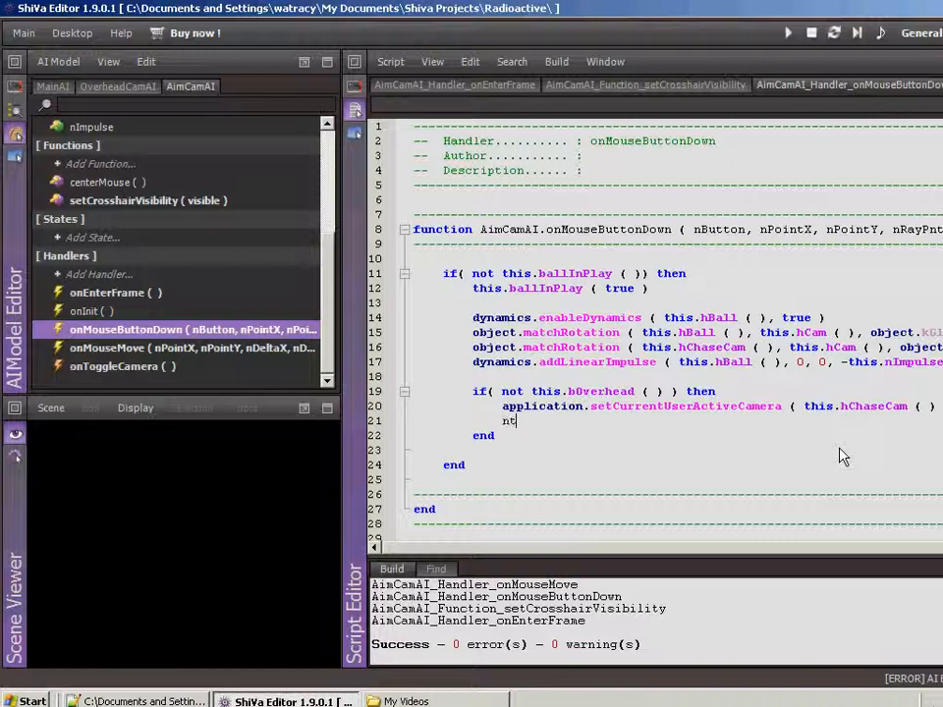
pyautogui.write('this.setCrosshairVisibility (')
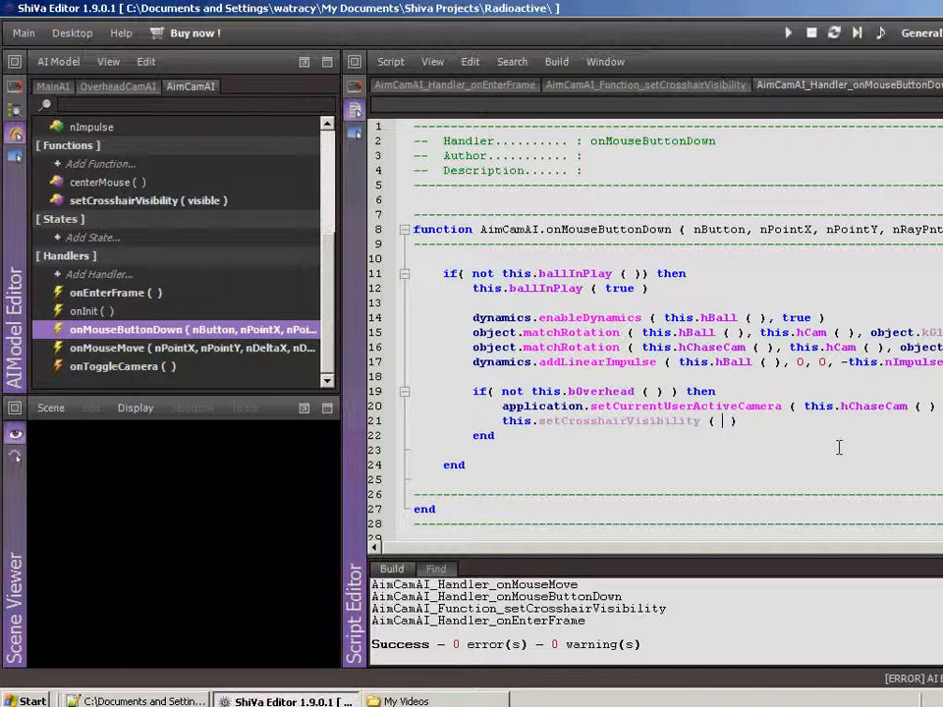
pyautogui.write('false')
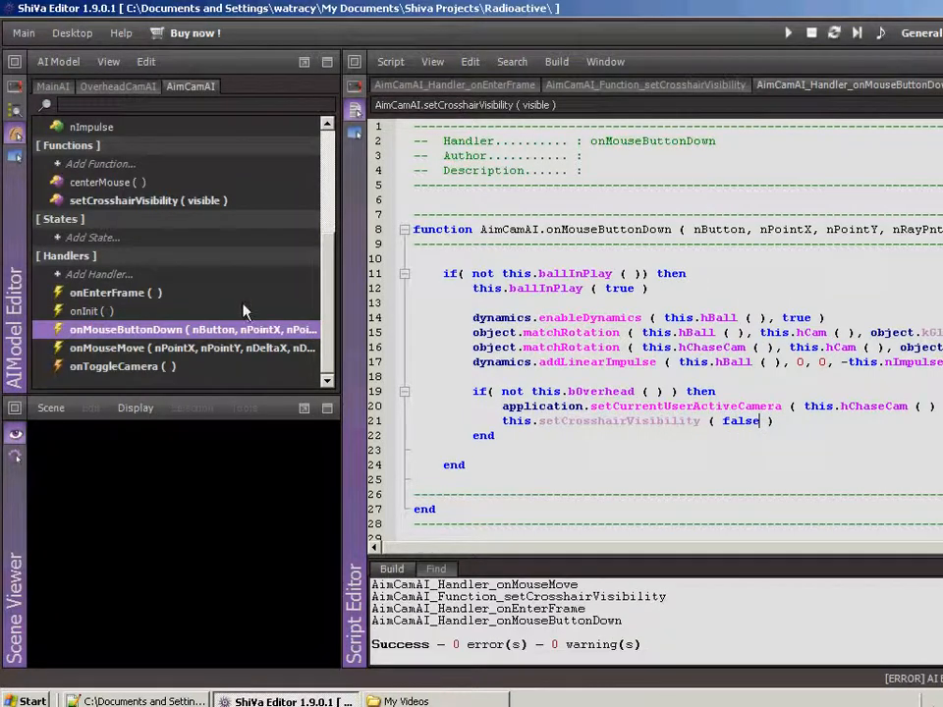
pyautogui.click(122, 365)
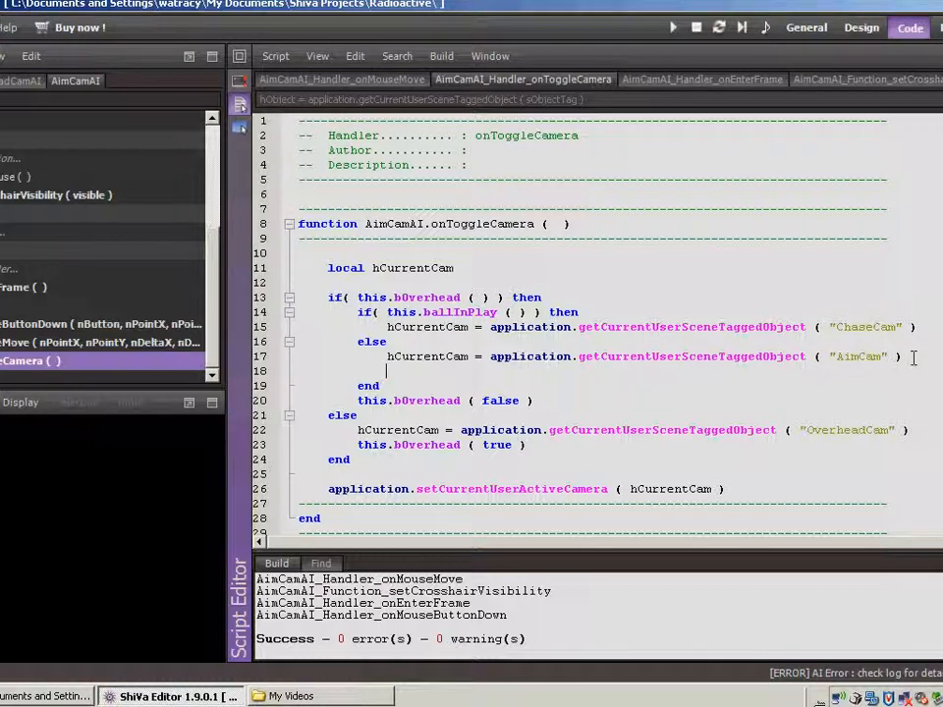
# Add this.setCrosshairVisibility ( true ) under the AimCam assignment in onToggleCamera and leave the code view
pyautogui.write('this.t')
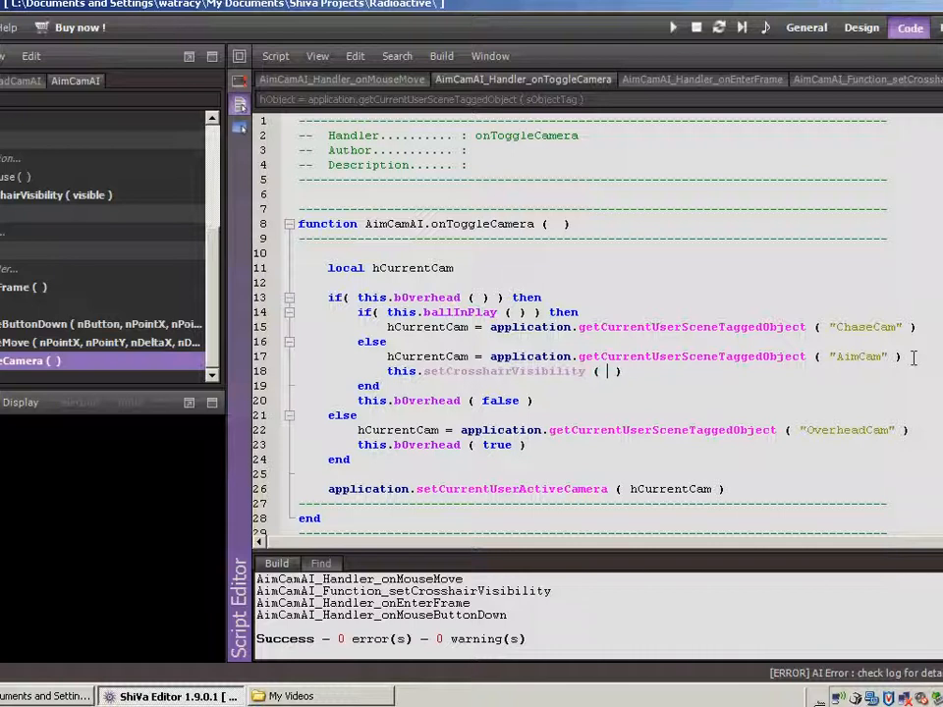
pyautogui.write('t')
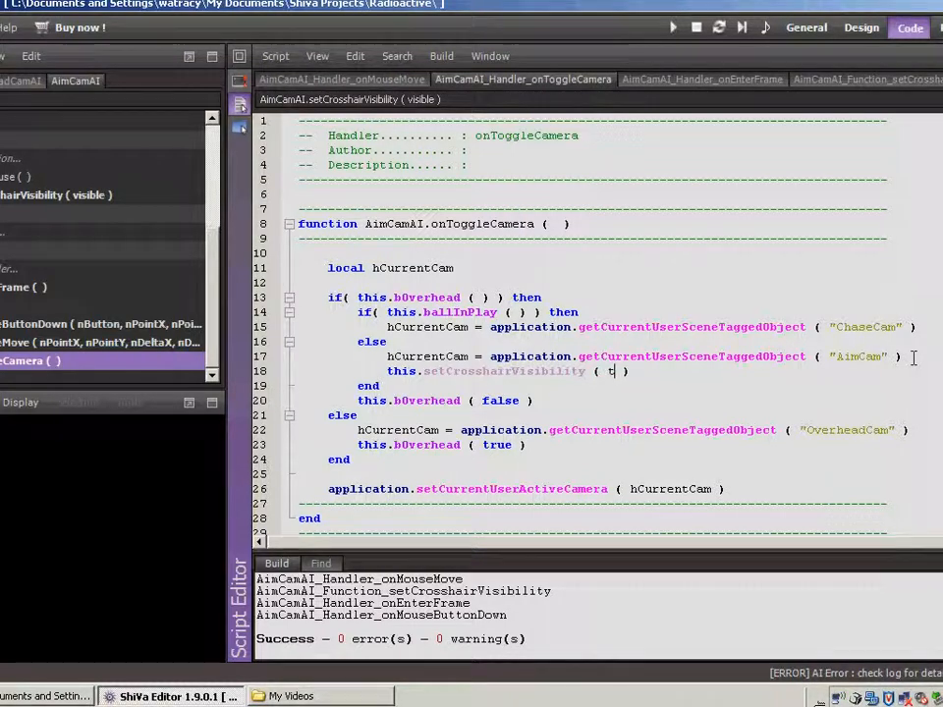
pyautogui.write('rue')
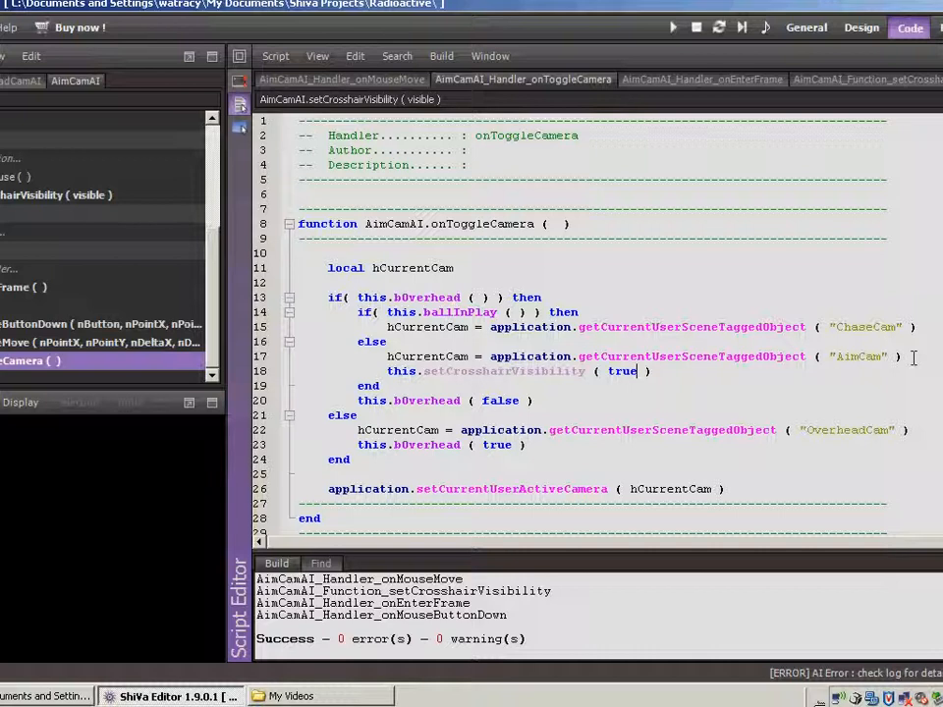
pyautogui.click(806, 27)
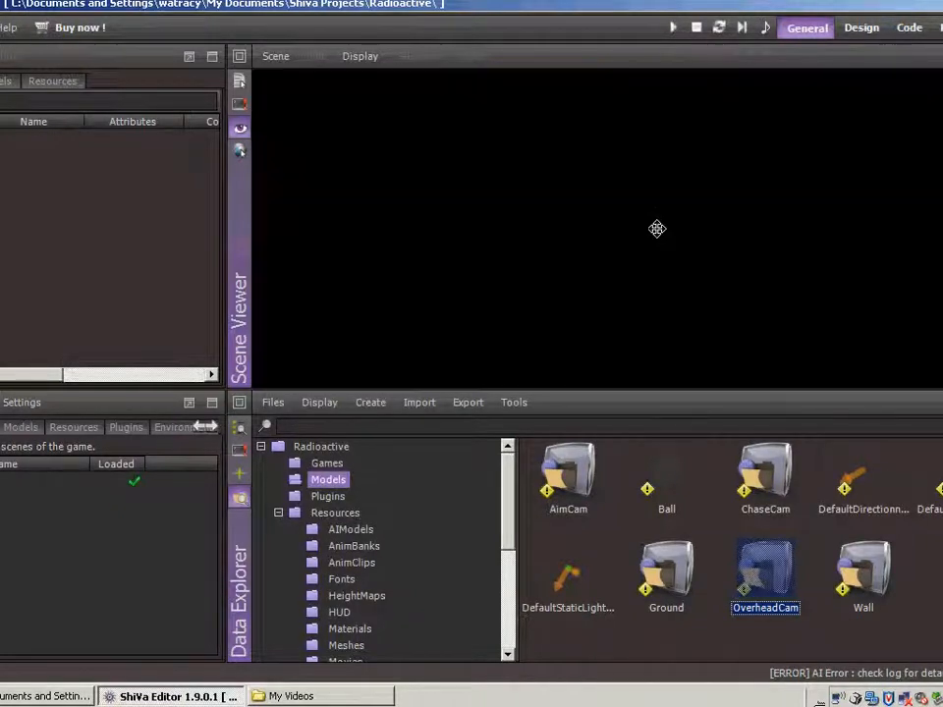
# Restart the game, acknowledge the AI error and select the bad-argument entry for setCrosshairVisibility line 13
pyautogui.click(696, 27)
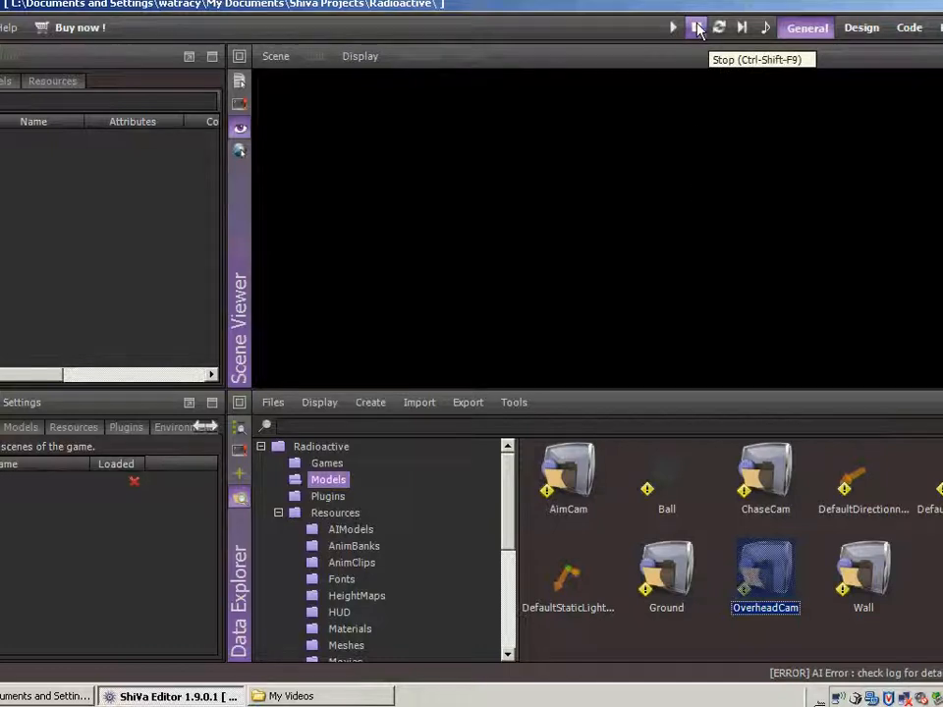
pyautogui.click(673, 27)
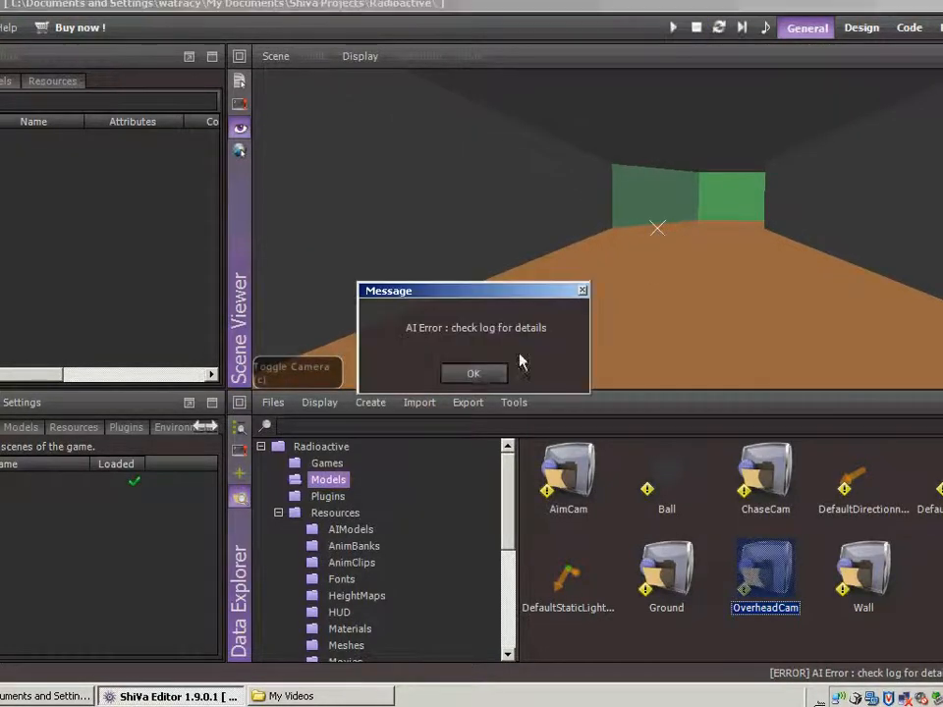
pyautogui.click(474, 373)
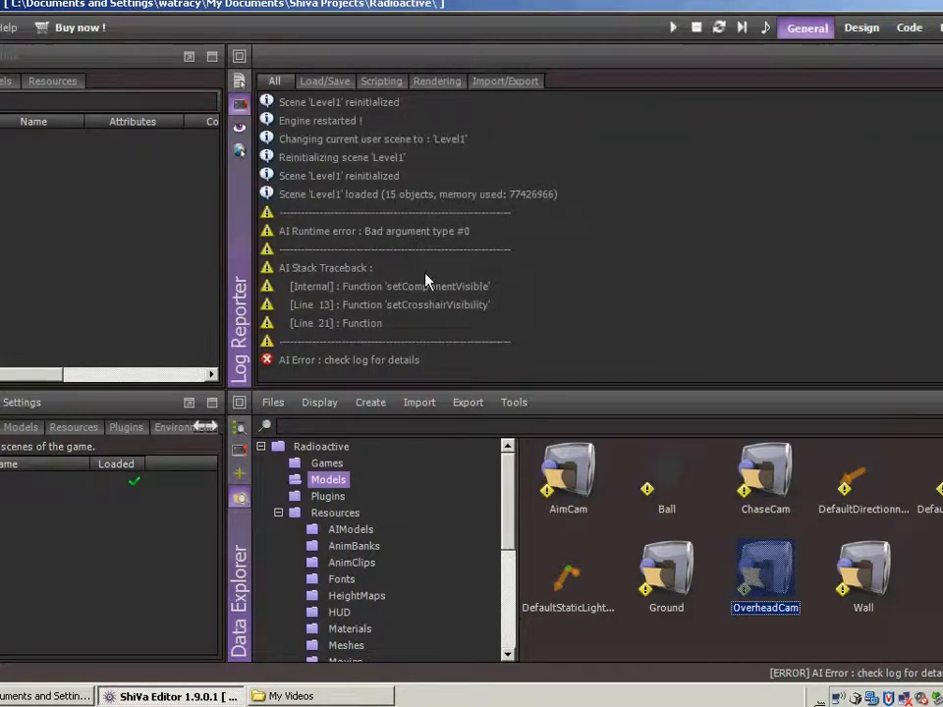
pyautogui.click(373, 231)
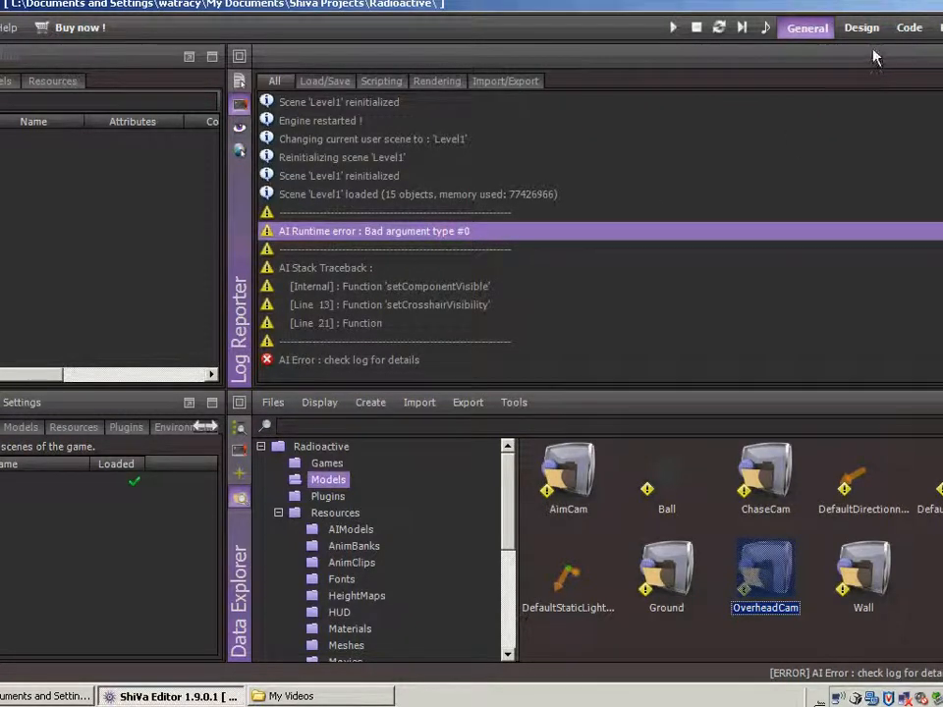
pyautogui.click(909, 26)
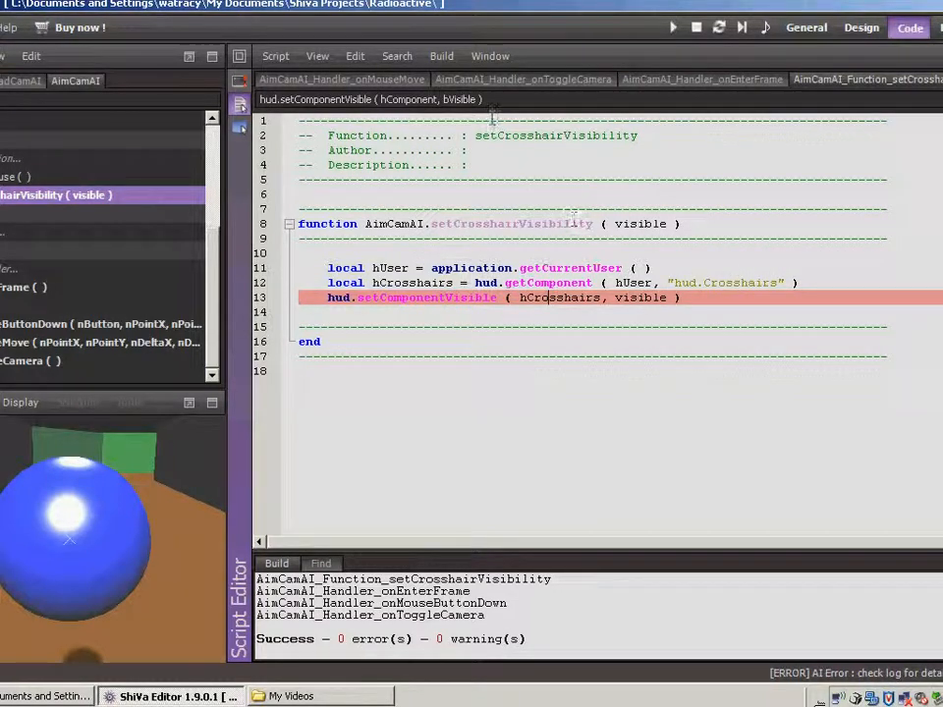
# Confirm the HUD component is named Crosshair and correct the script to fetch "hud.Crosshair"
pyautogui.click(239, 56)
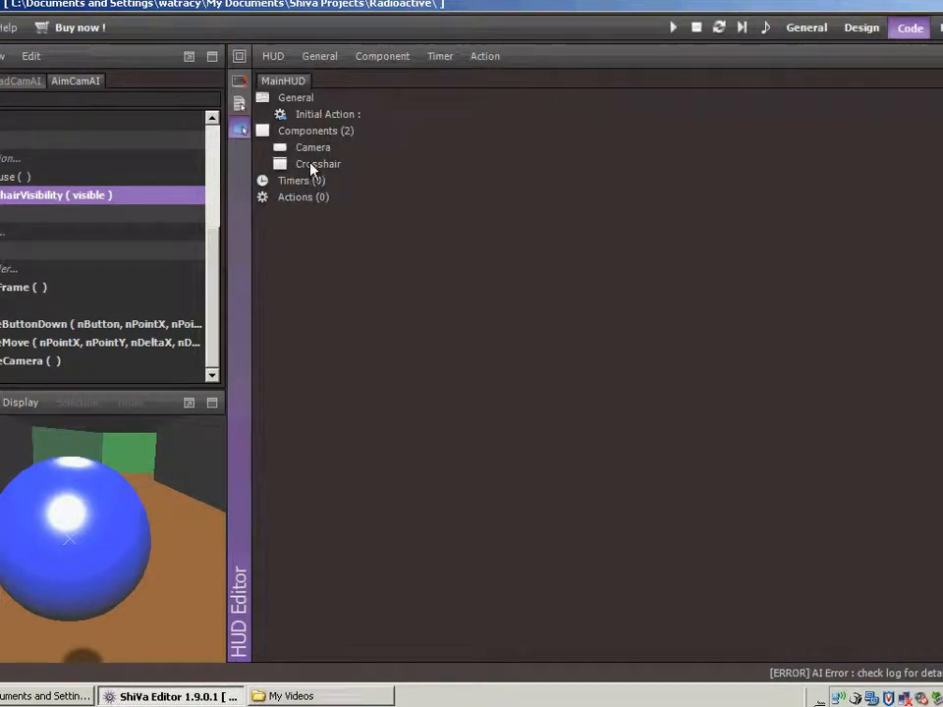
pyautogui.click(239, 56)
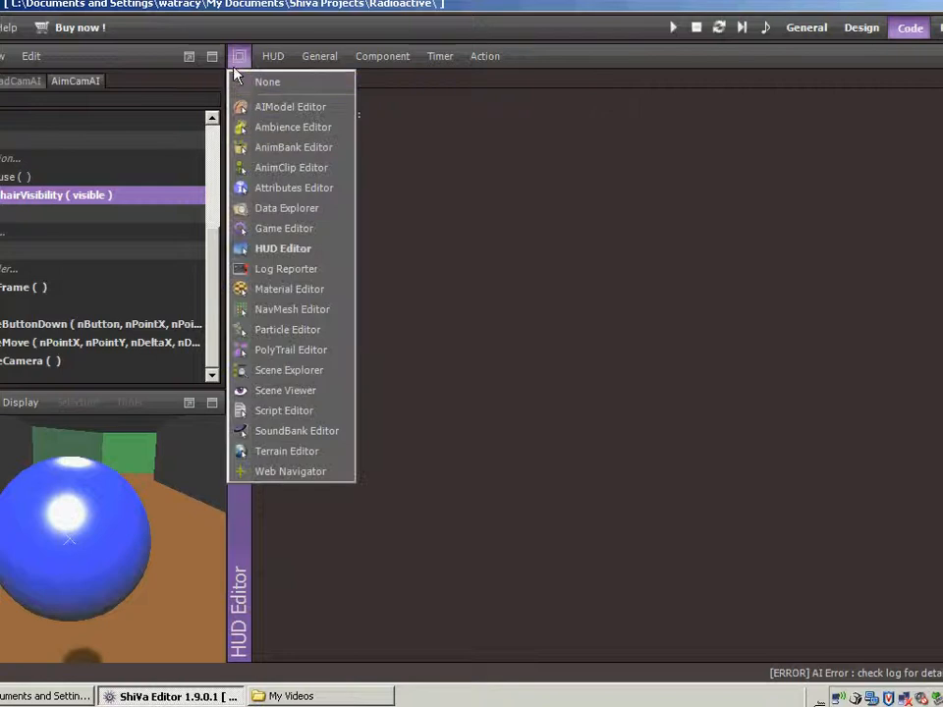
pyautogui.click(284, 410)
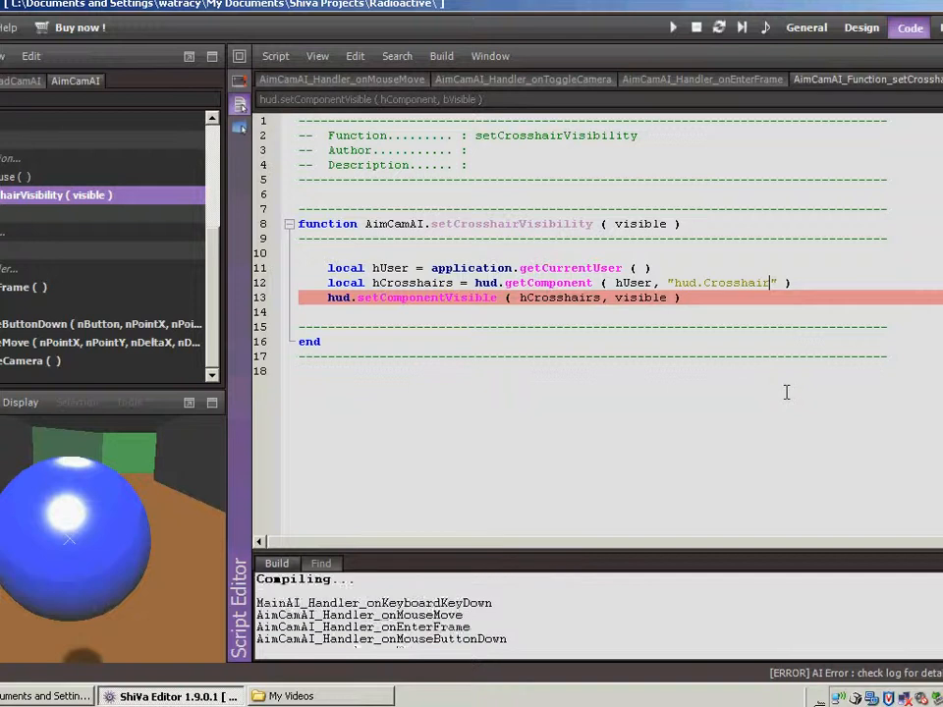
pyautogui.click(806, 27)
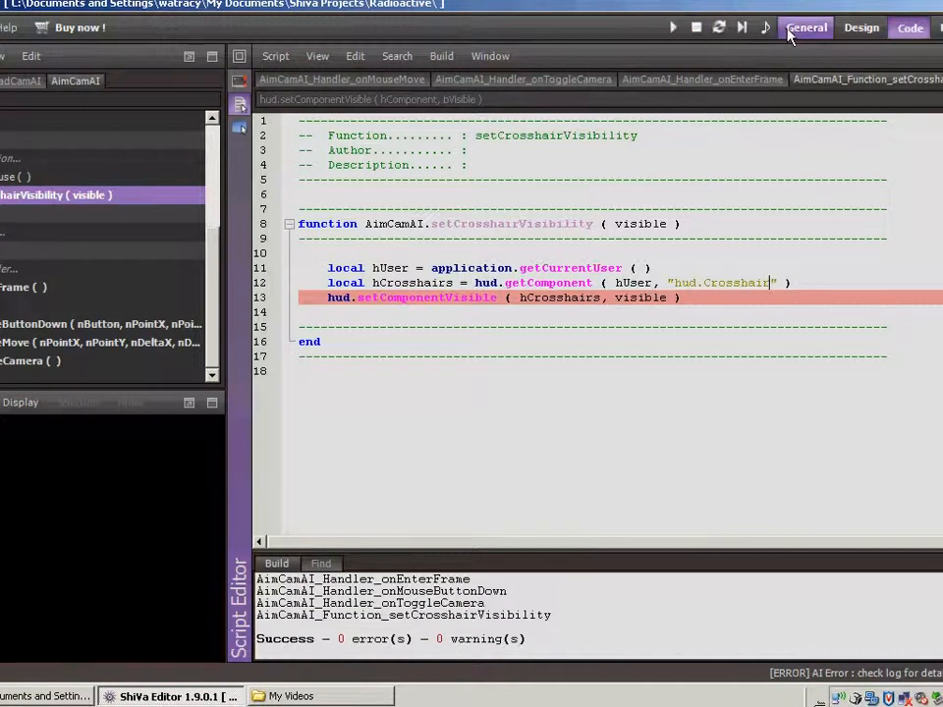
# Test-run the game with the overhead camera, then stop it and return to onToggleCamera
pyautogui.click(807, 27)
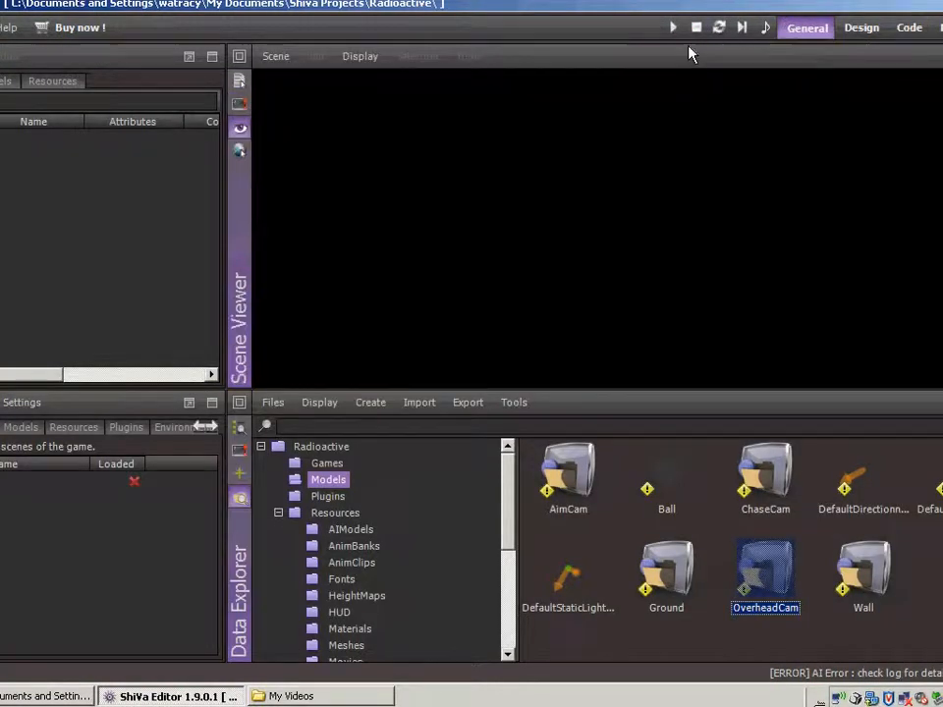
pyautogui.click(674, 27)
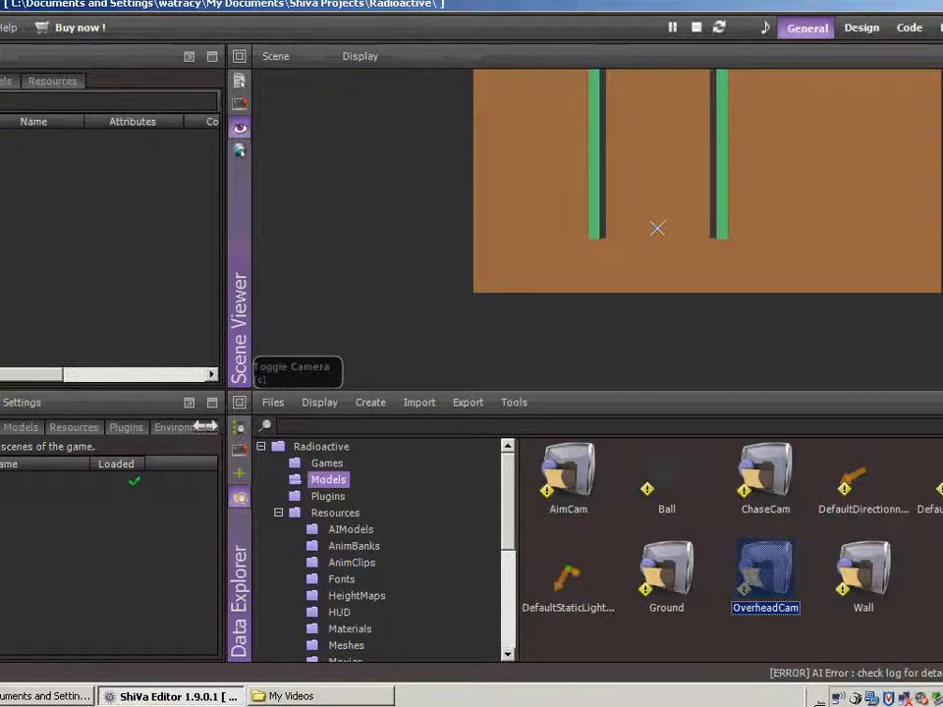
pyautogui.click(674, 27)
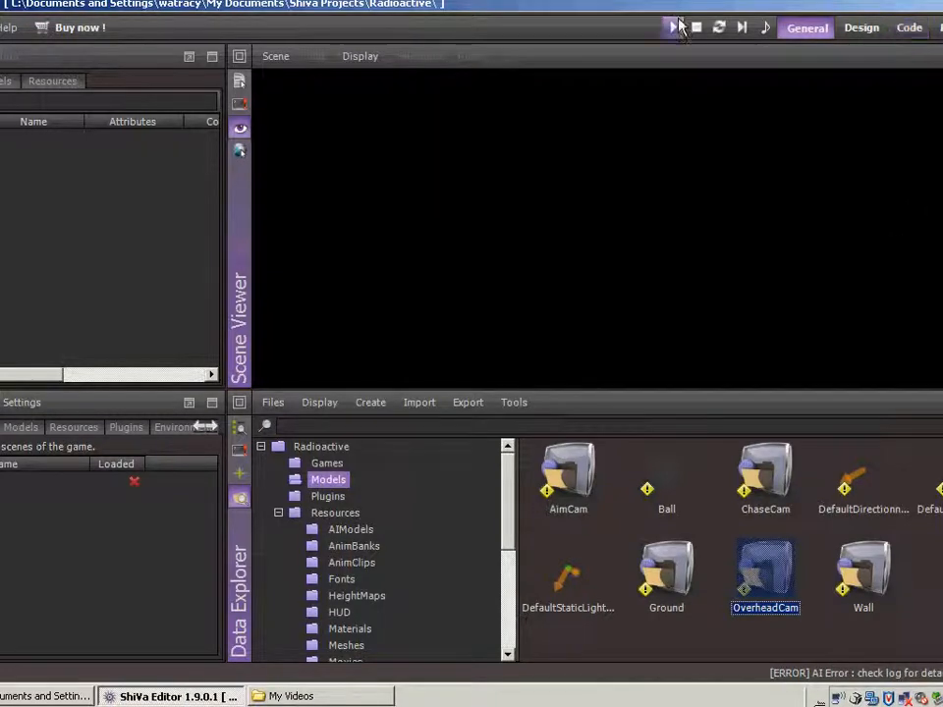
pyautogui.click(909, 27)
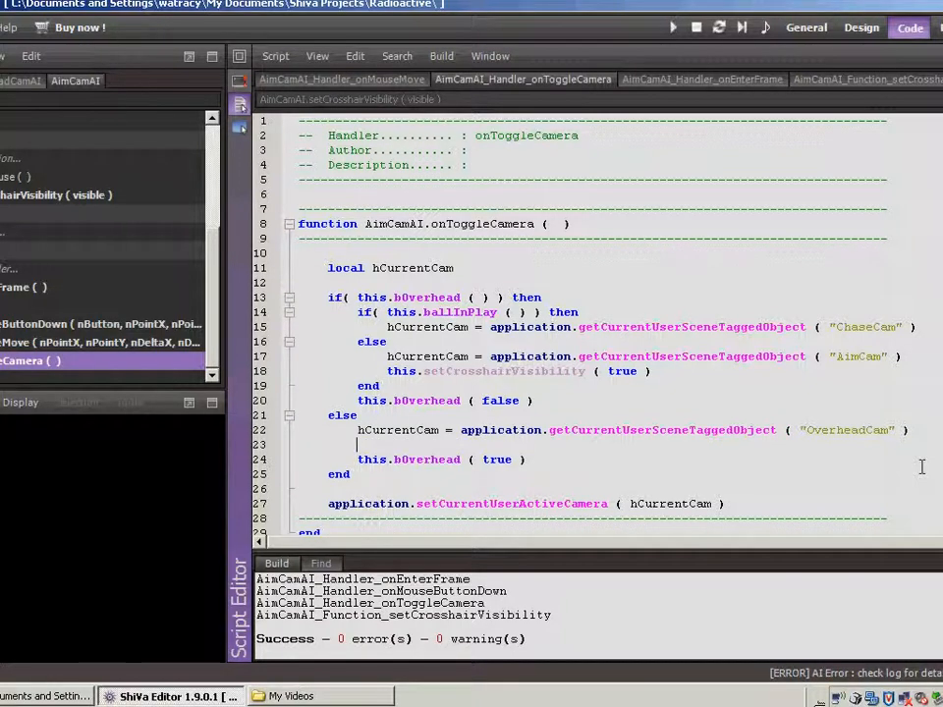
# Add this.setCrosshairVisibility ( false ) to the overhead branch and start a new test run
pyautogui.write('thist')
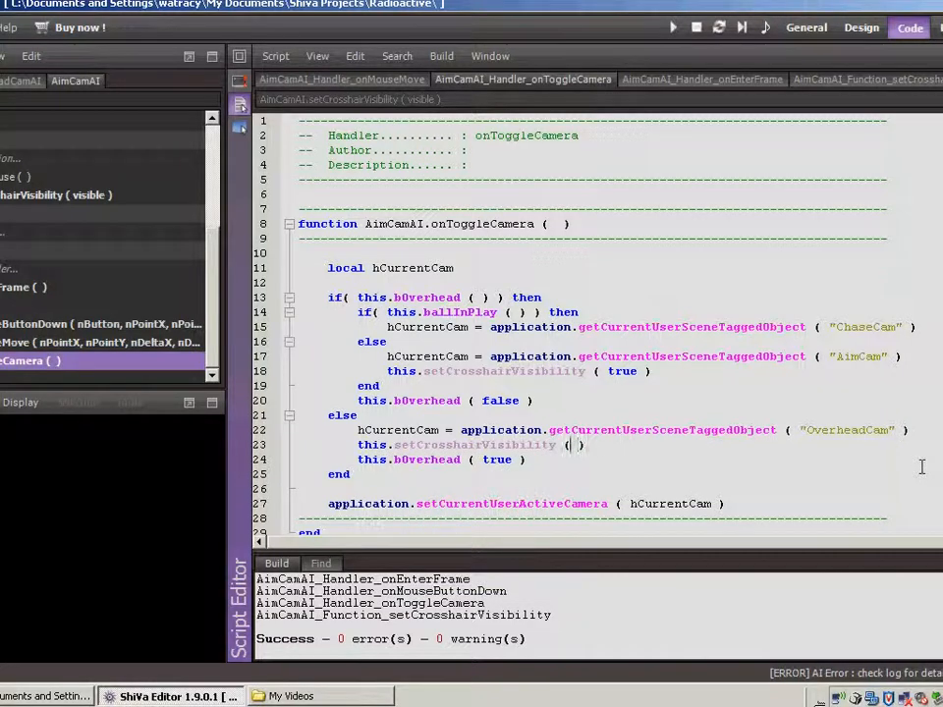
pyautogui.write('false')
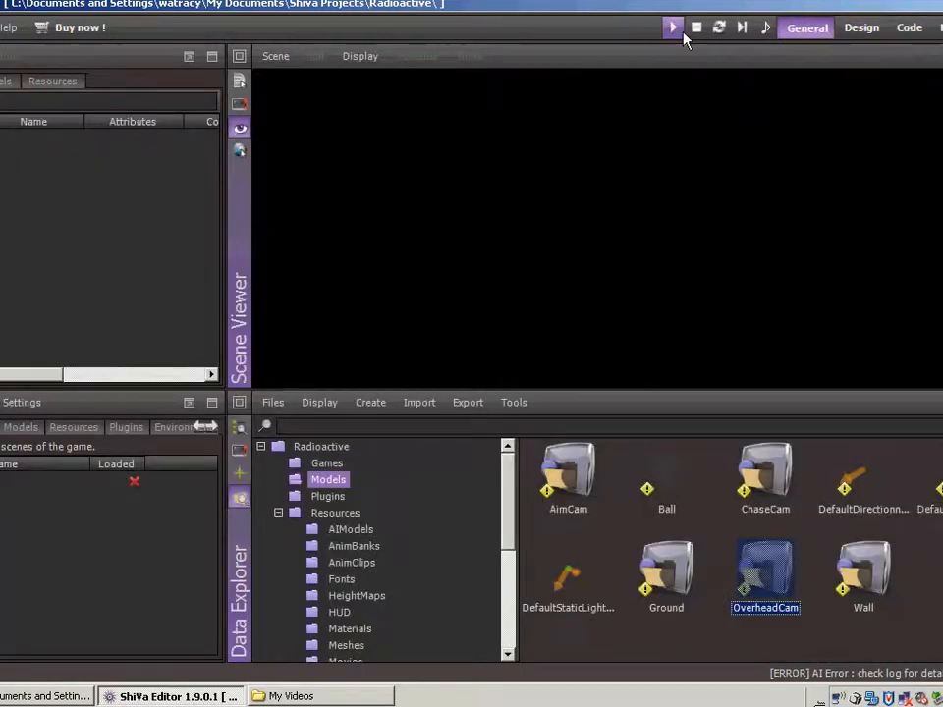
pyautogui.click(673, 27)
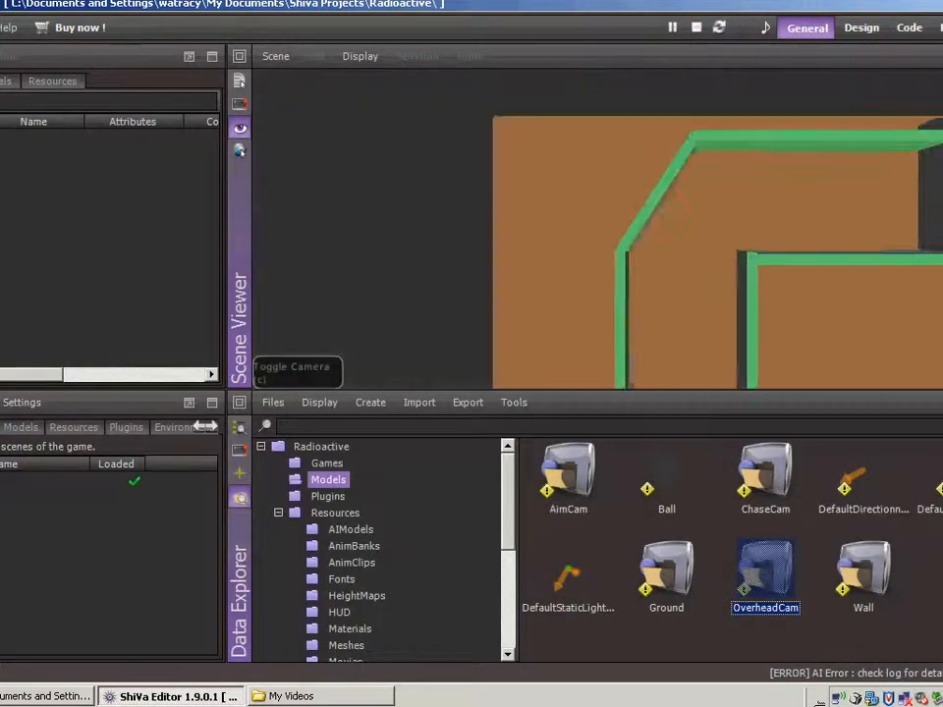